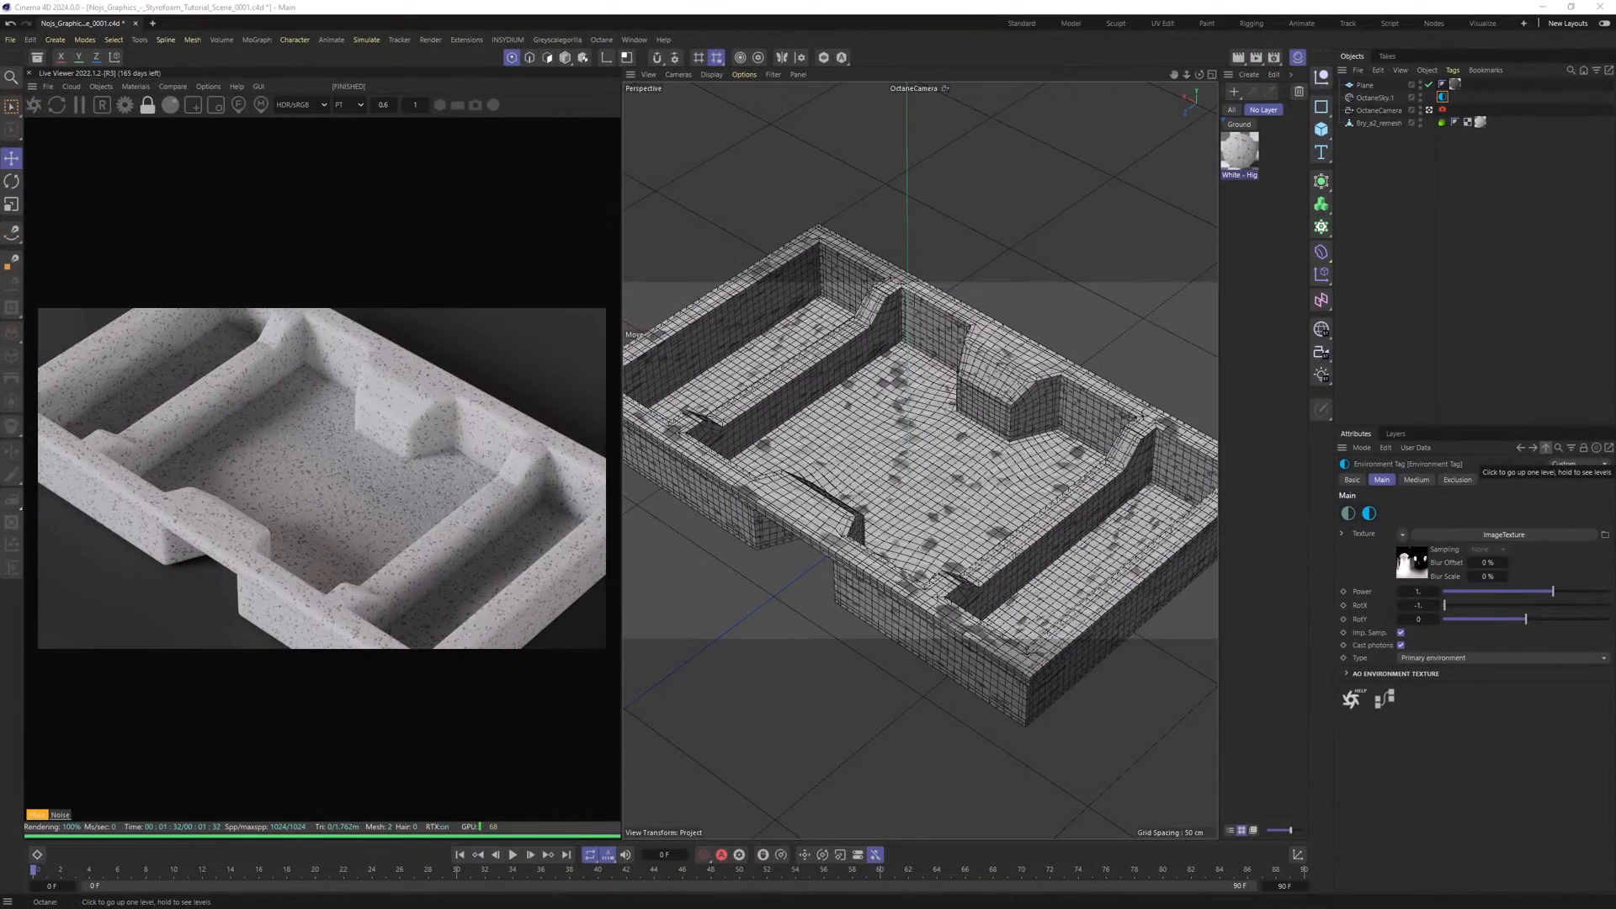
- Create a new Octane material and open it in the node editor as Universal type
left_click(1249, 75)
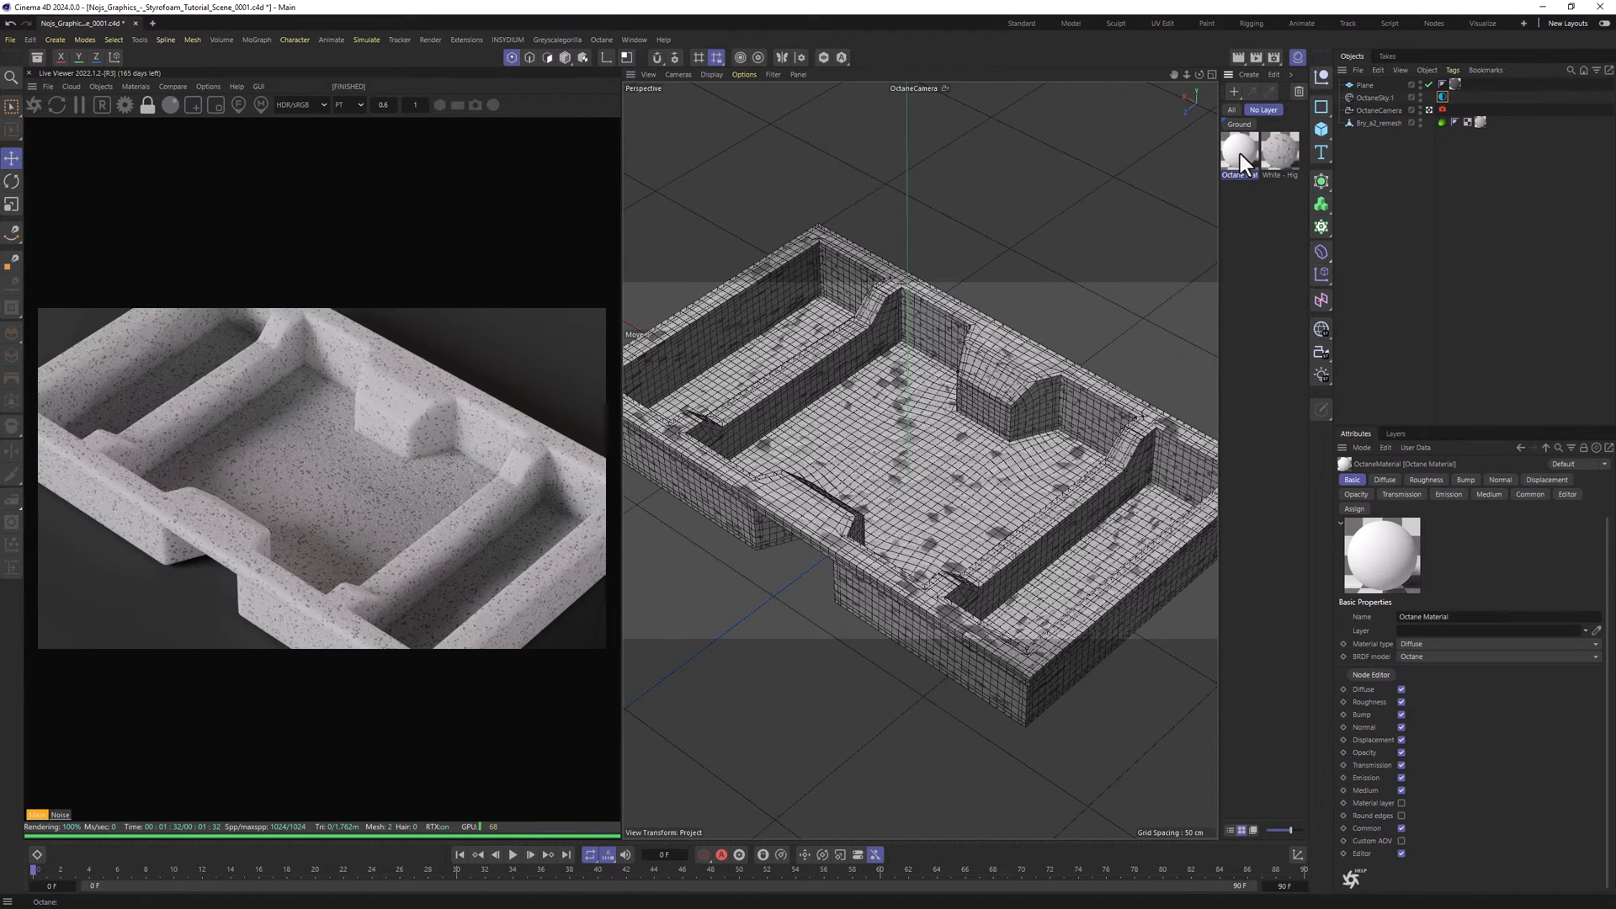
double_click(1237, 151)
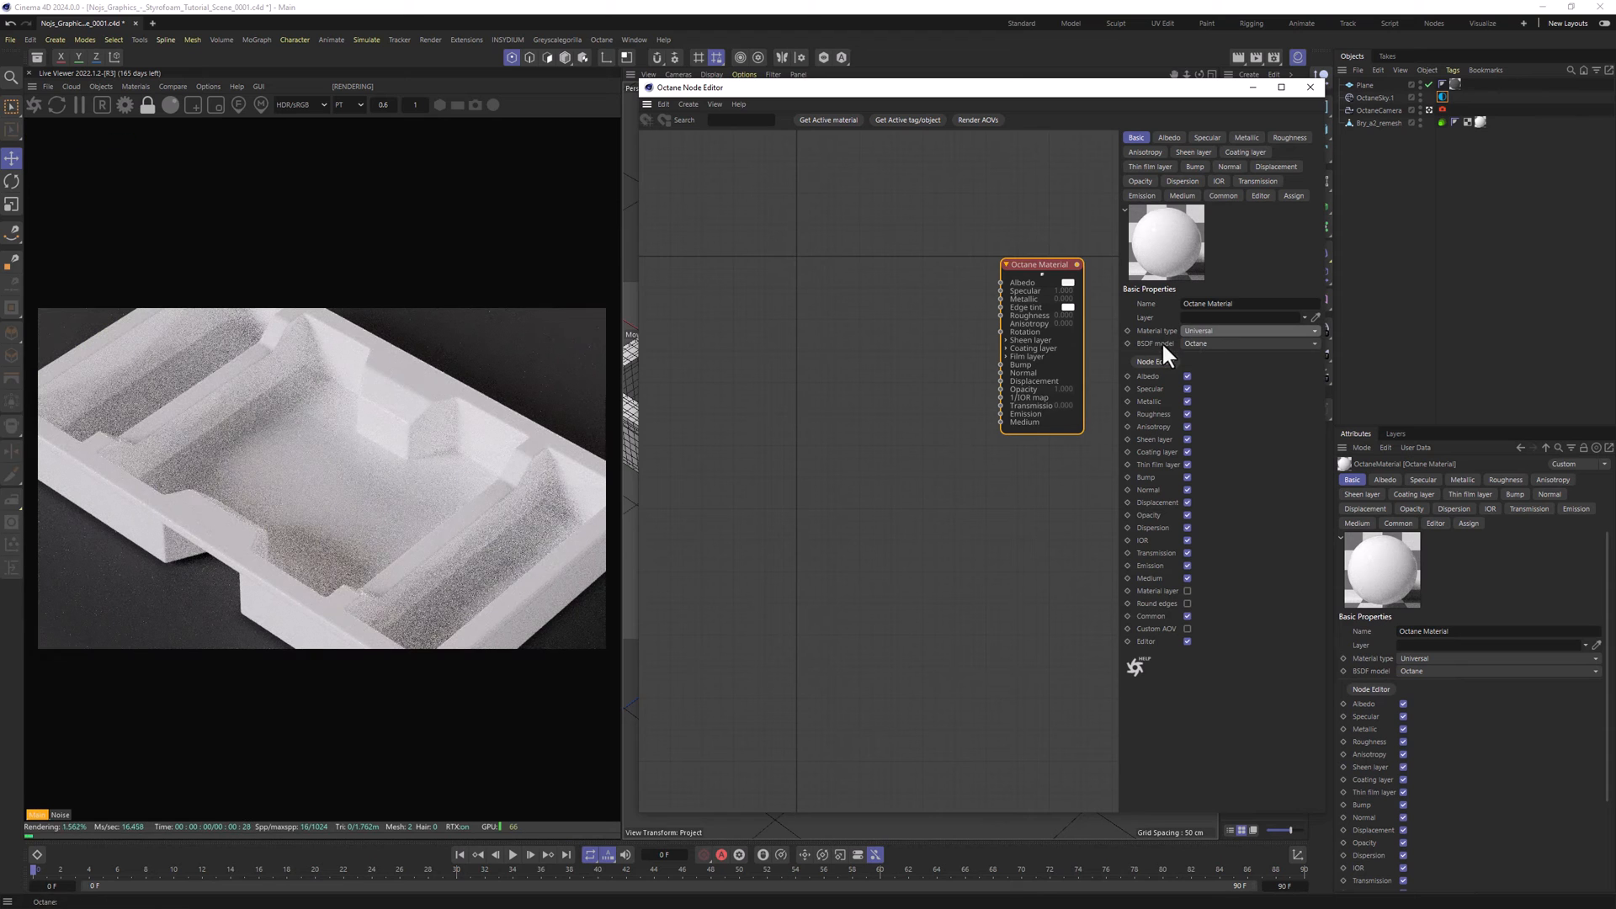
- Switch the BSDF model to energy-preserving GGX and pick a grey albedo colour
left_click(1246, 344)
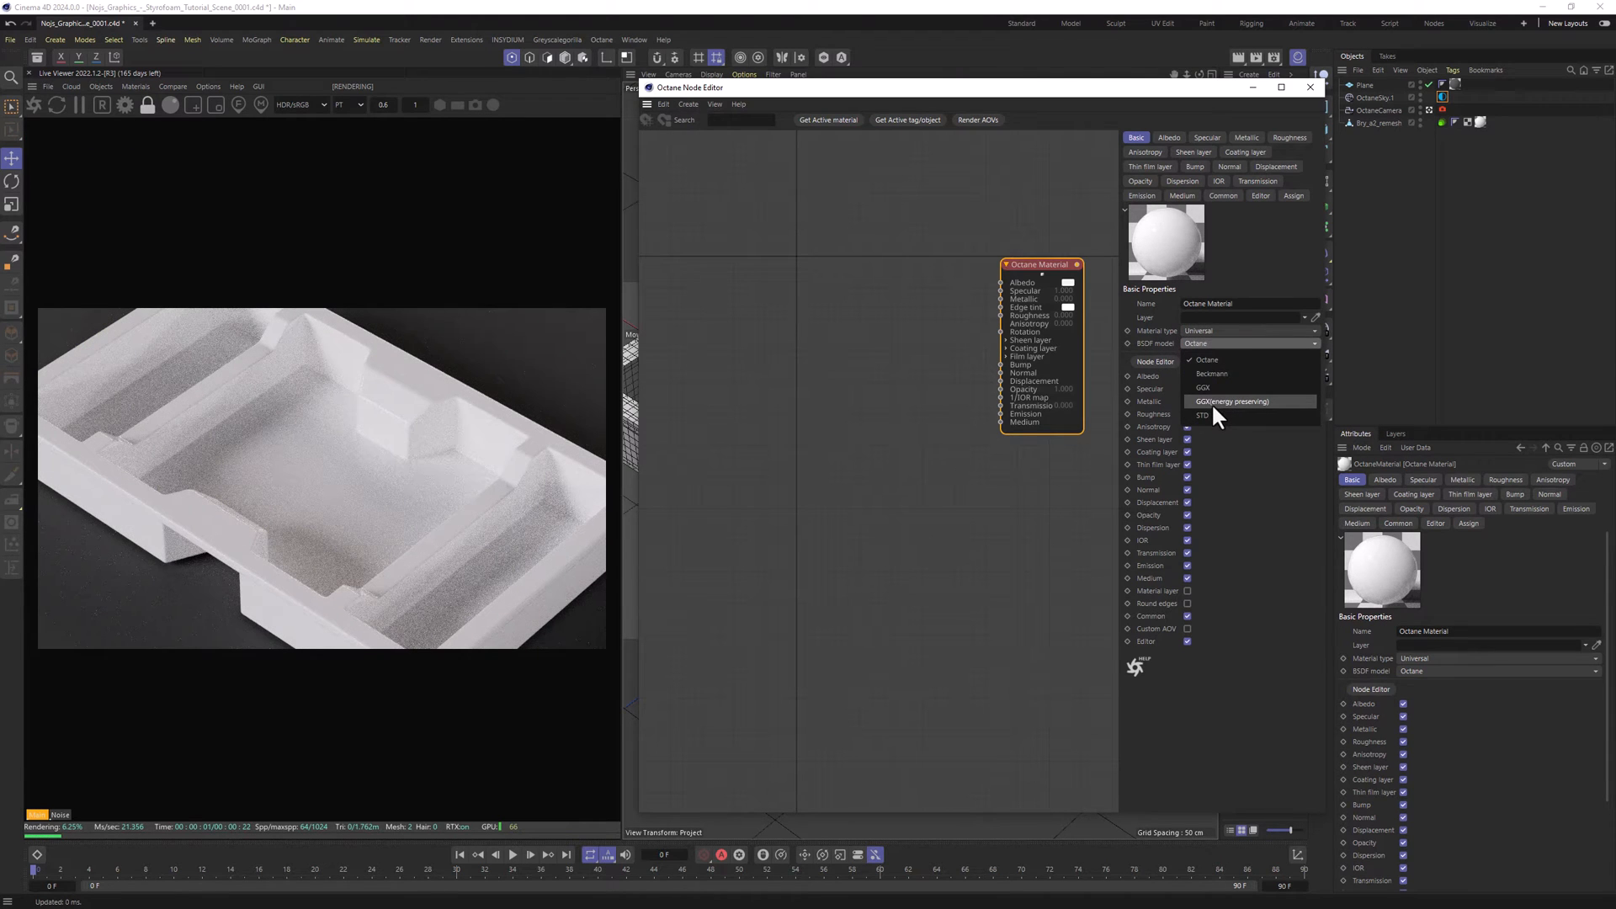
left_click(1231, 401)
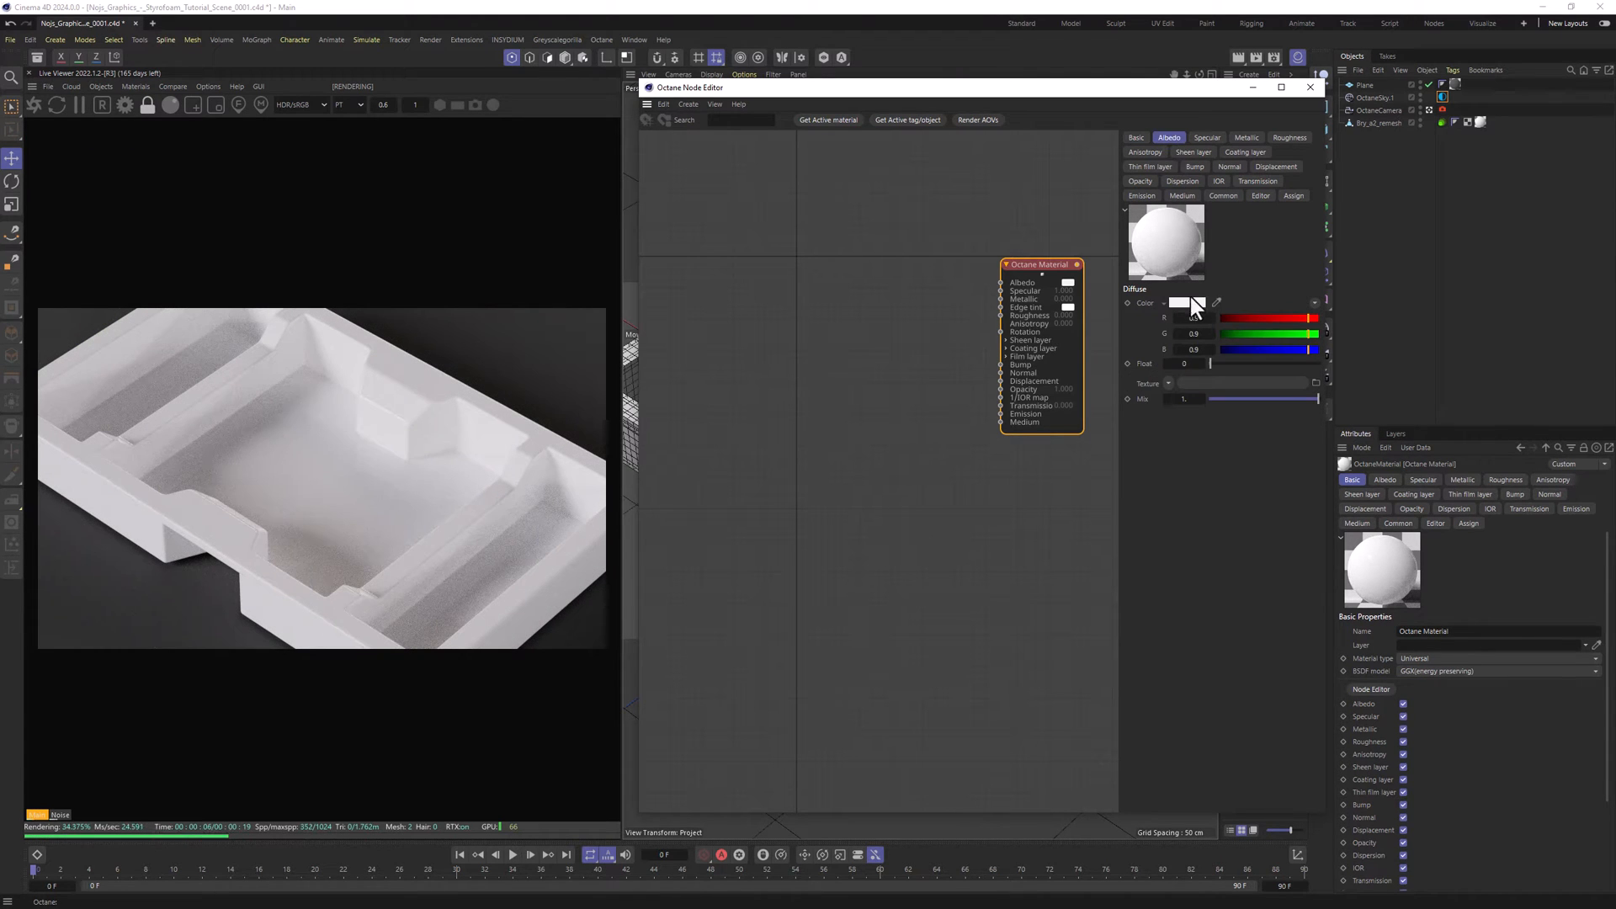
left_click(1185, 303)
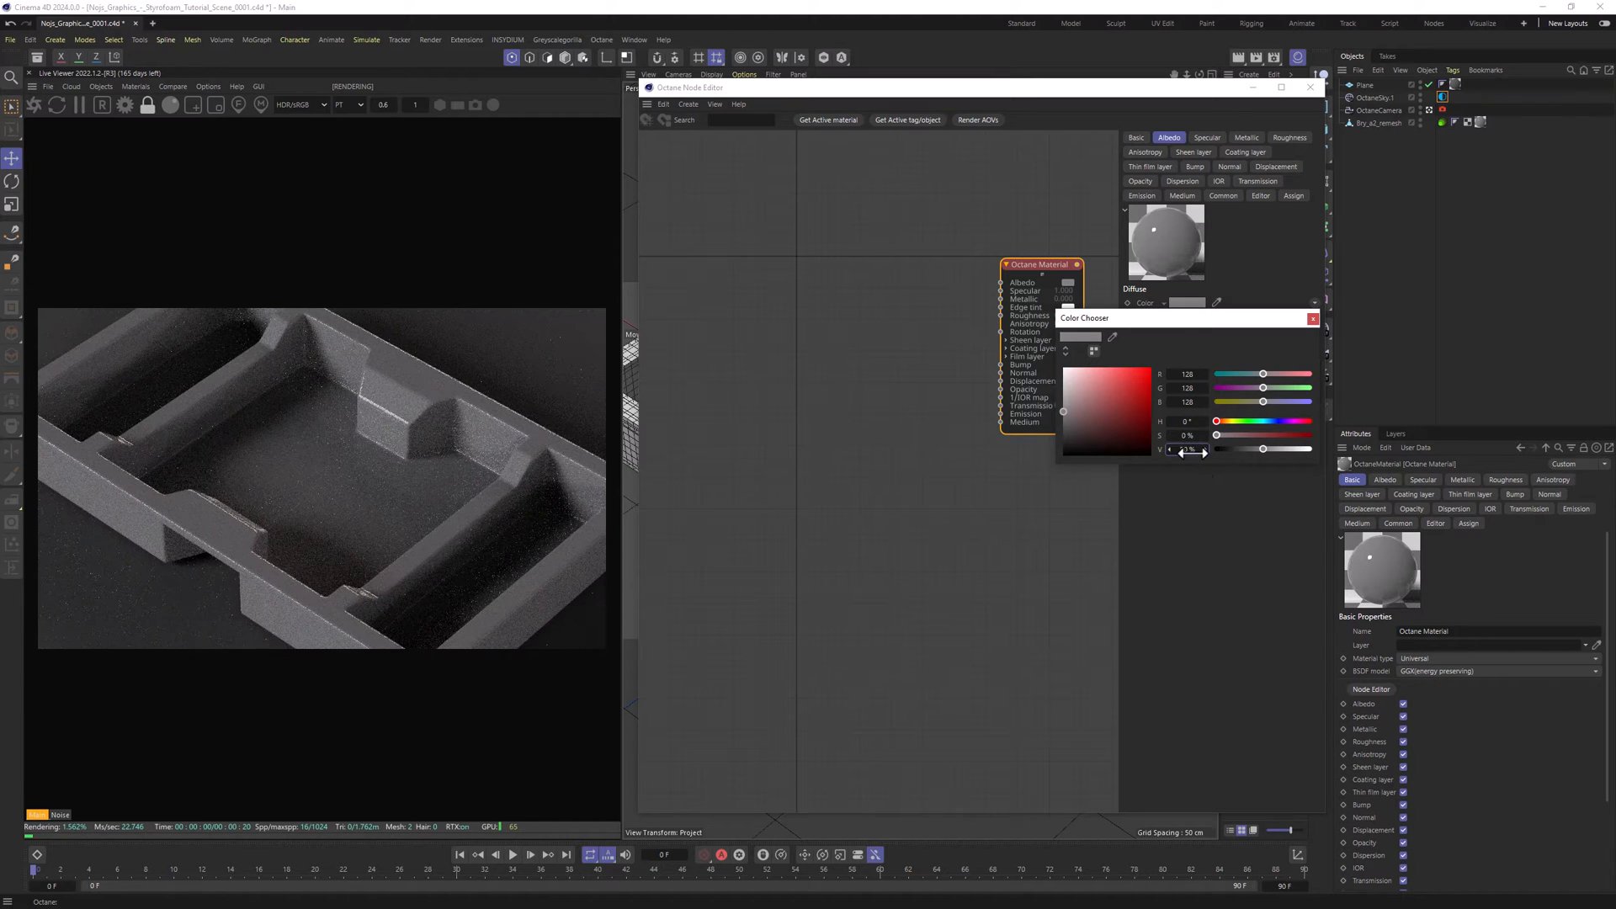
left_click(1290, 138)
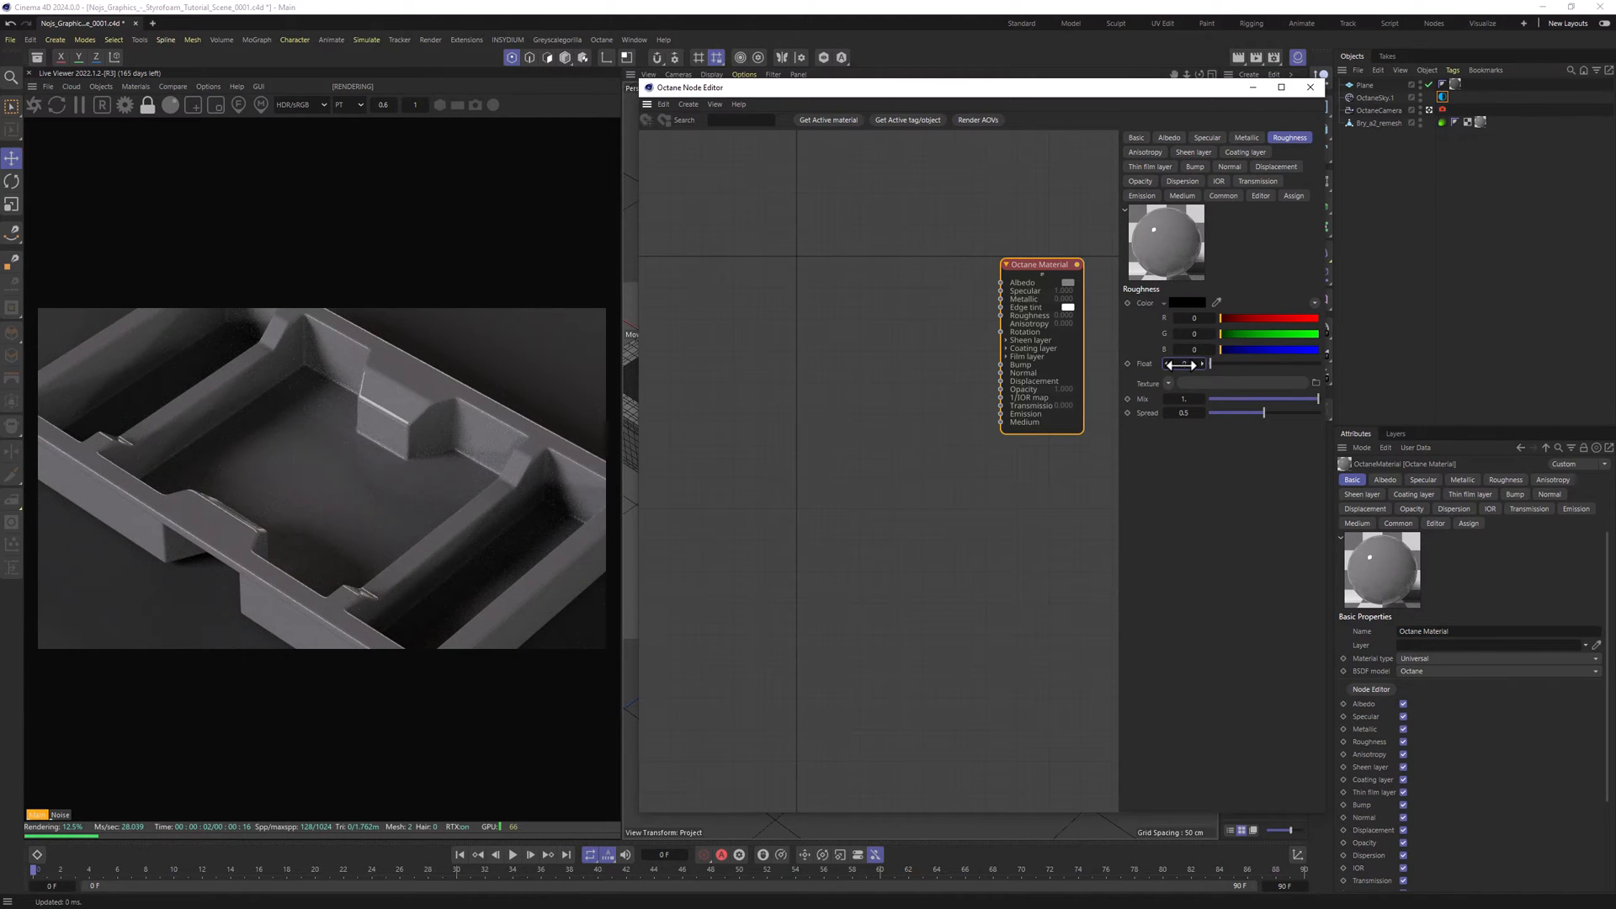
- Set the transmission type to Diffuse and enable fake shadows under Common
left_click(1258, 182)
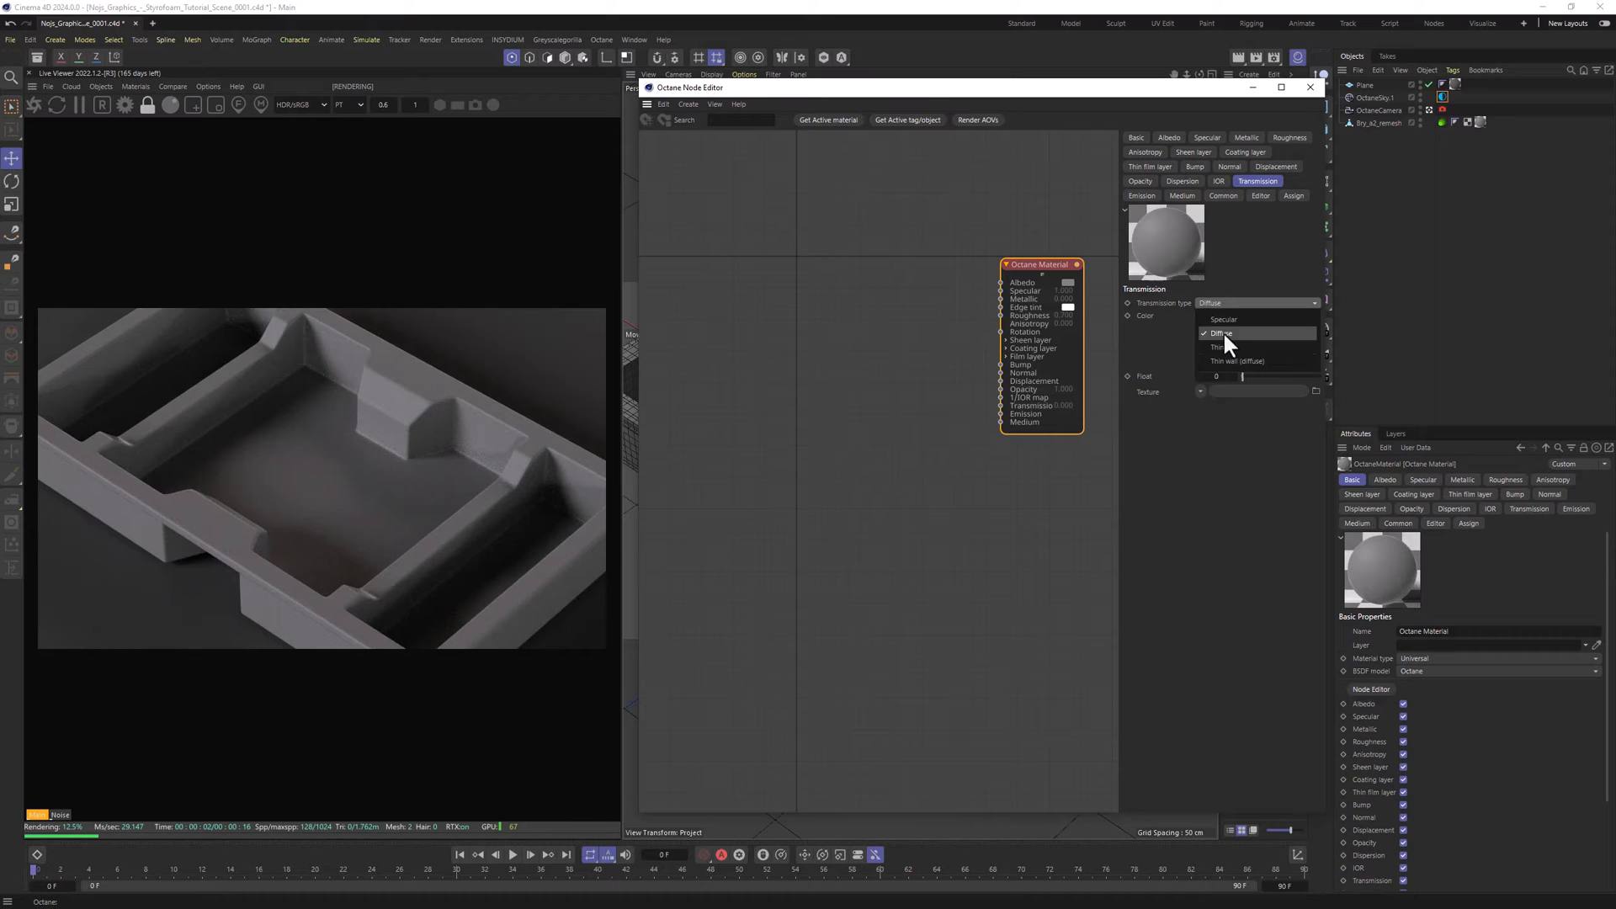
left_click(1219, 317)
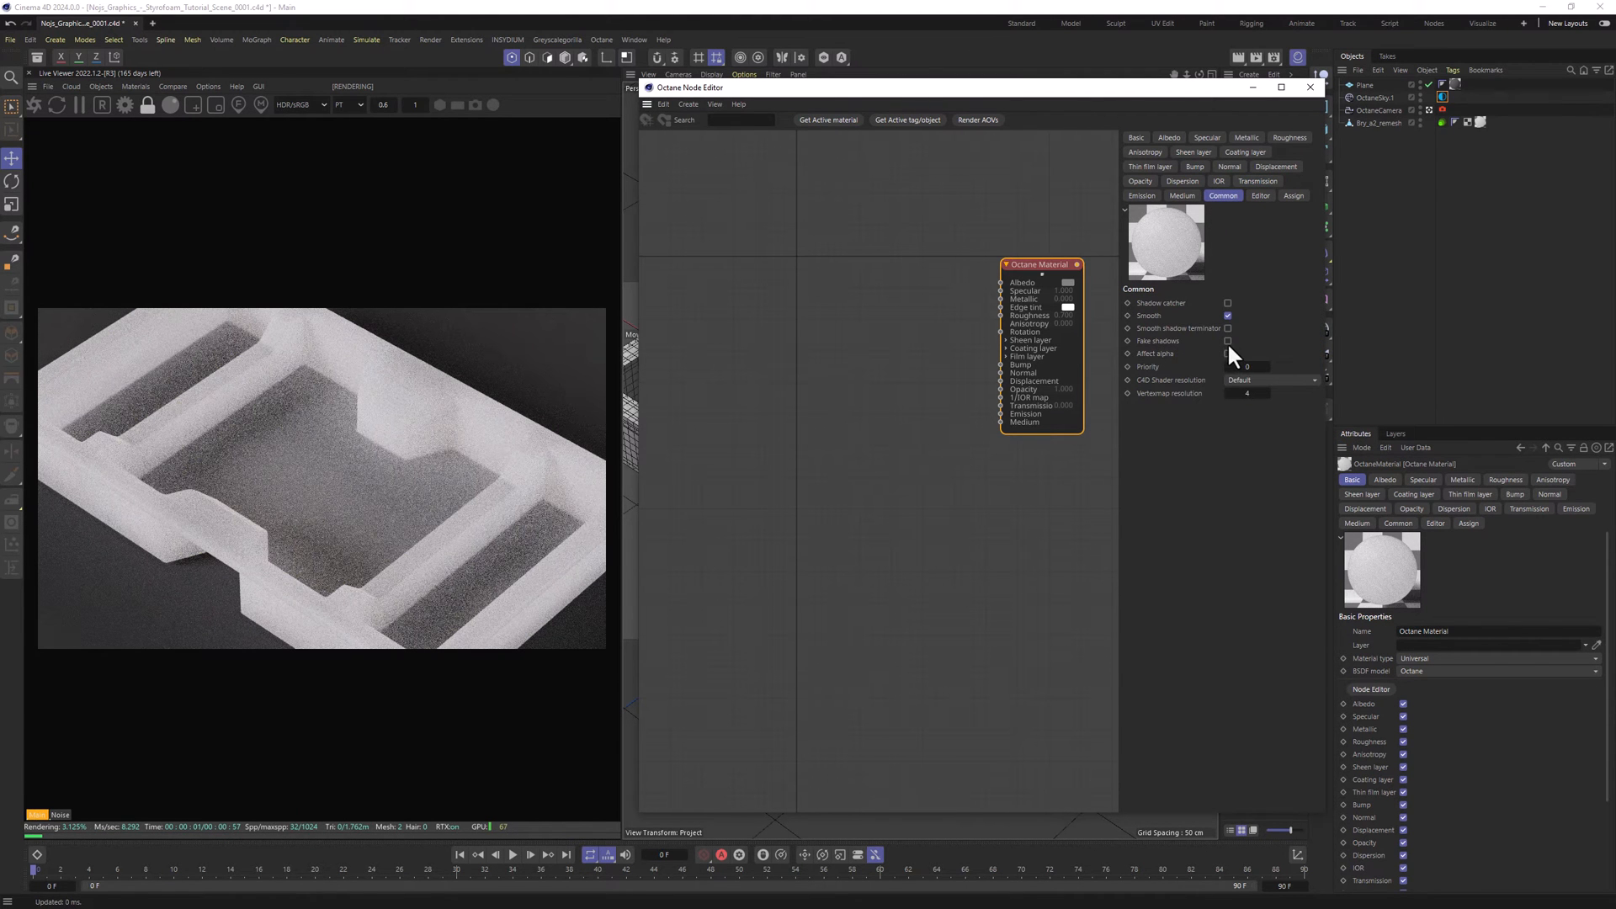
left_click(1227, 340)
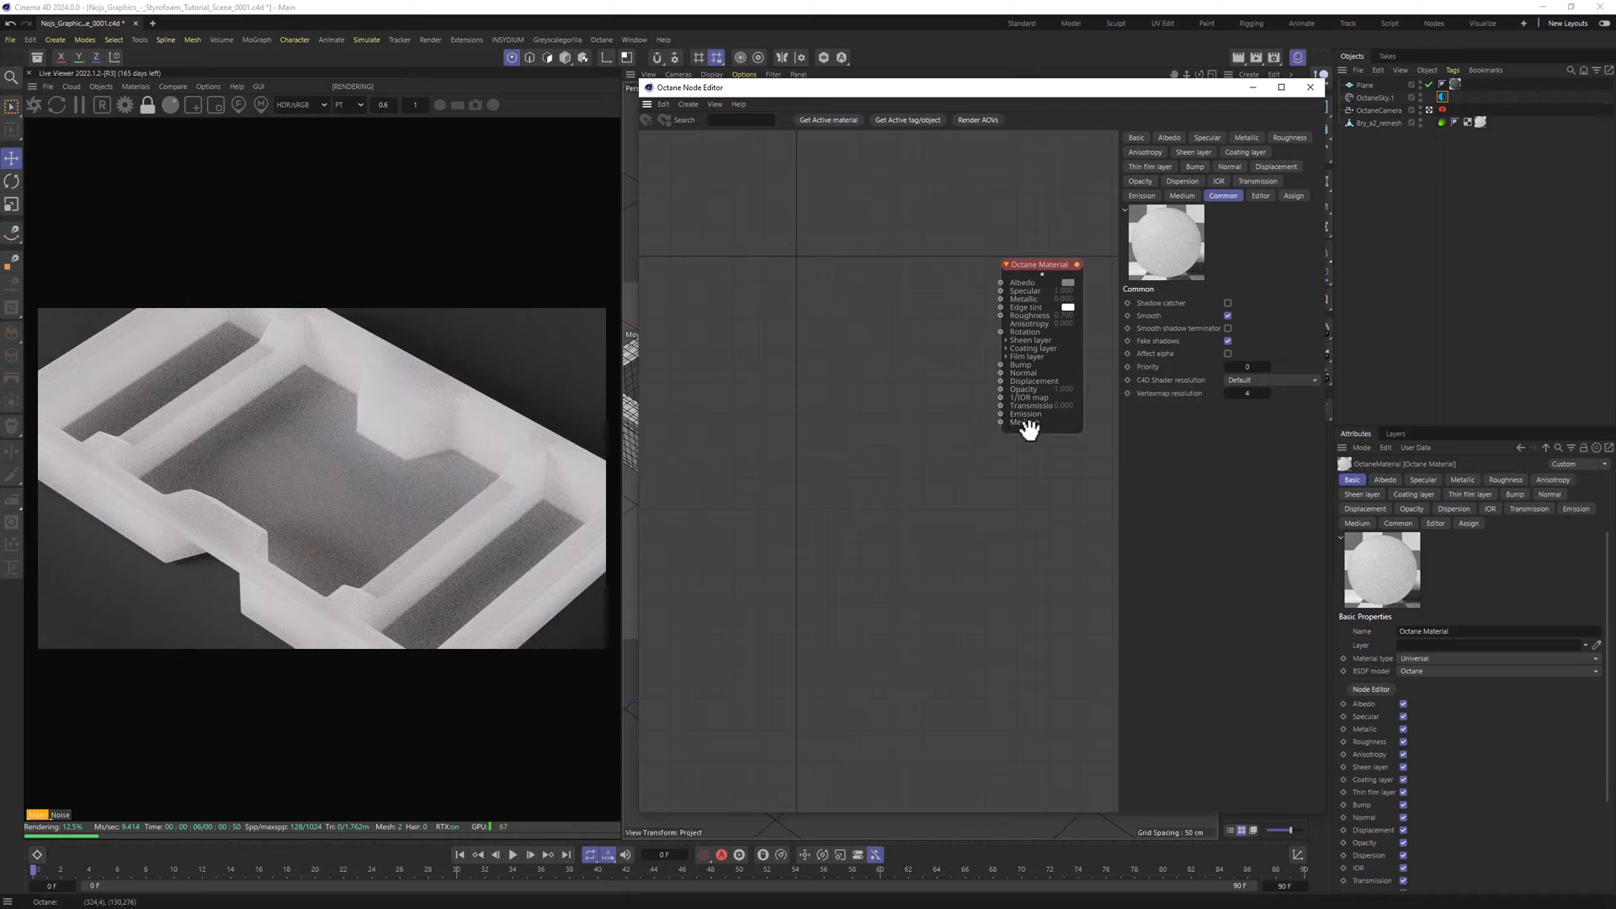
- Feed a RandomWalk medium into the material's Medium pin and expand its albedo settings
left_click(1182, 196)
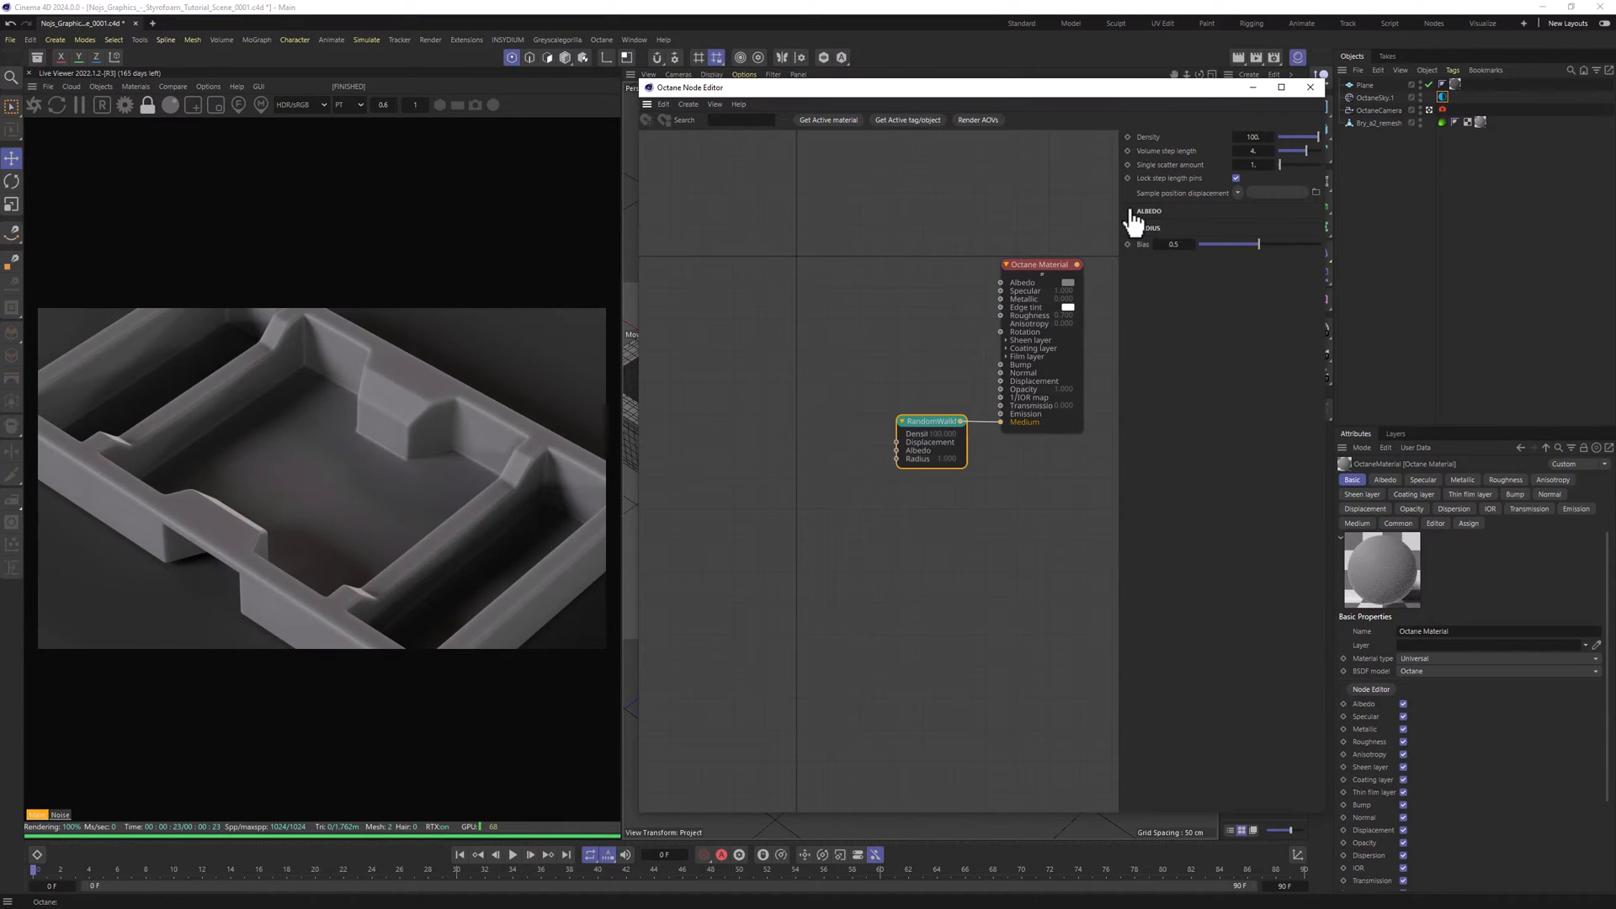
left_click(1191, 226)
type("Octane noise")
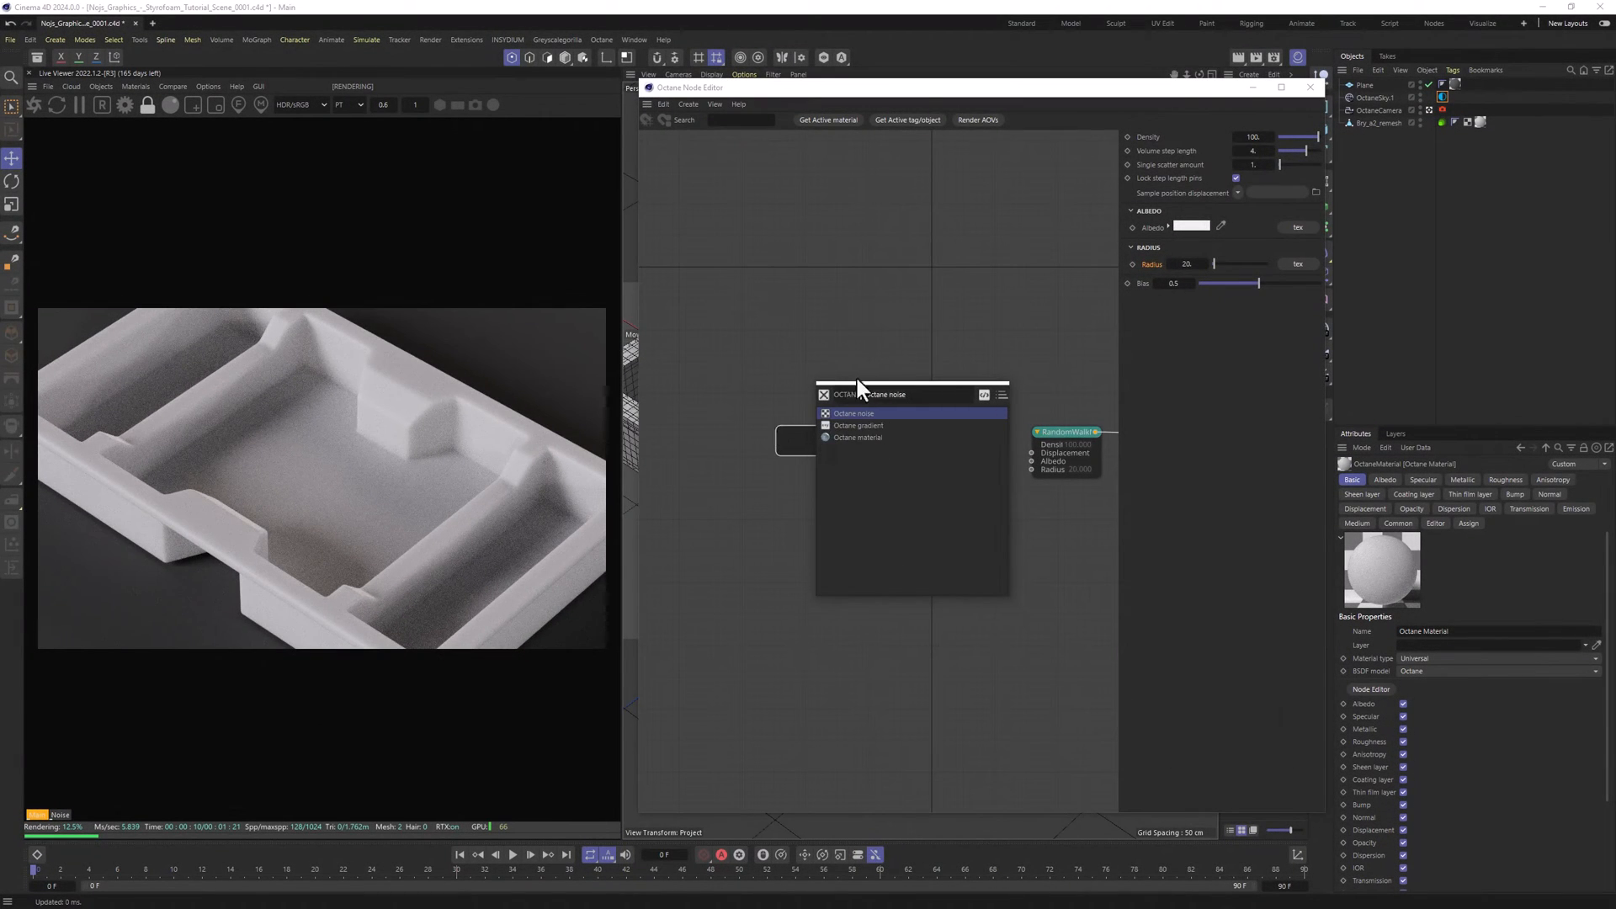
- Add an Octane Noise node with gamma 0.1 and triplanar texture projection
left_click(854, 412)
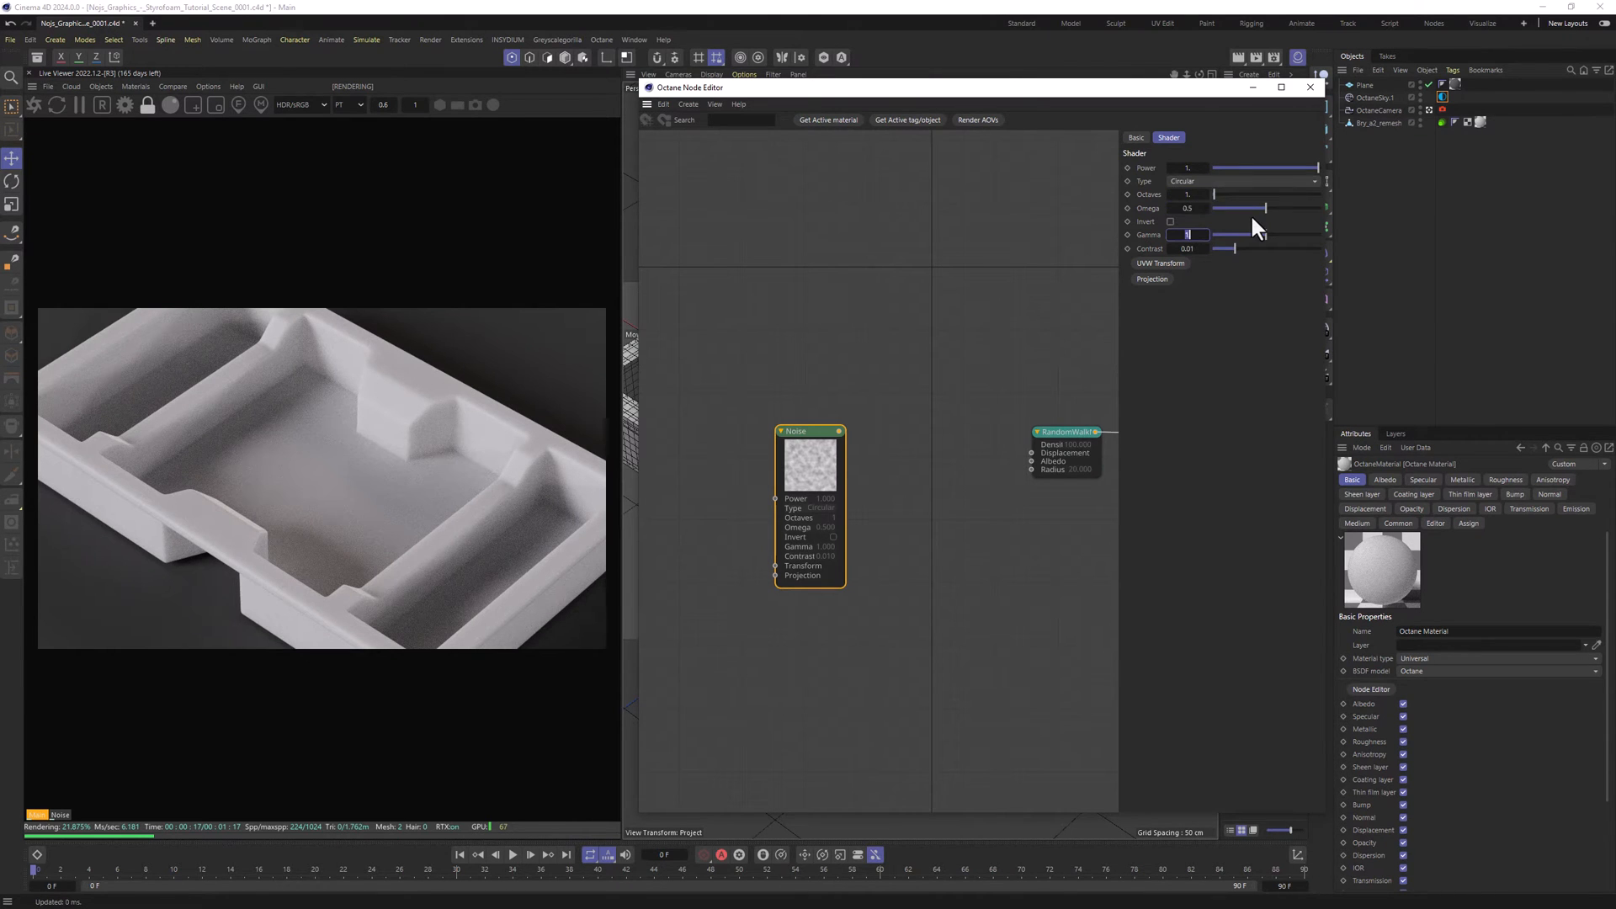
type("0.1")
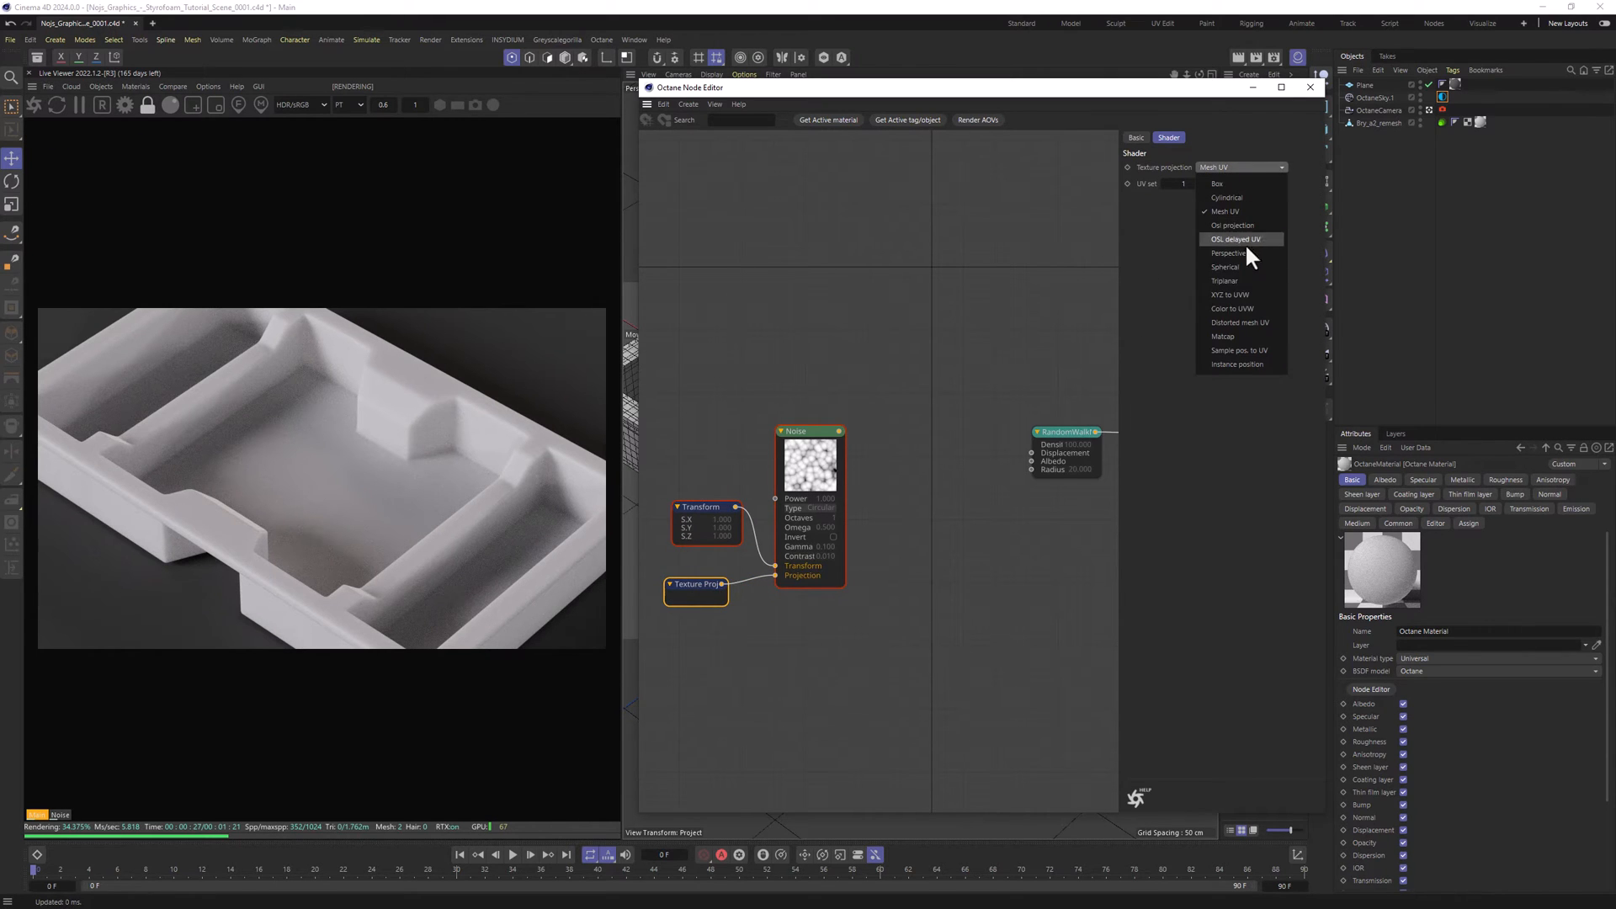
left_click(1224, 280)
type("tri")
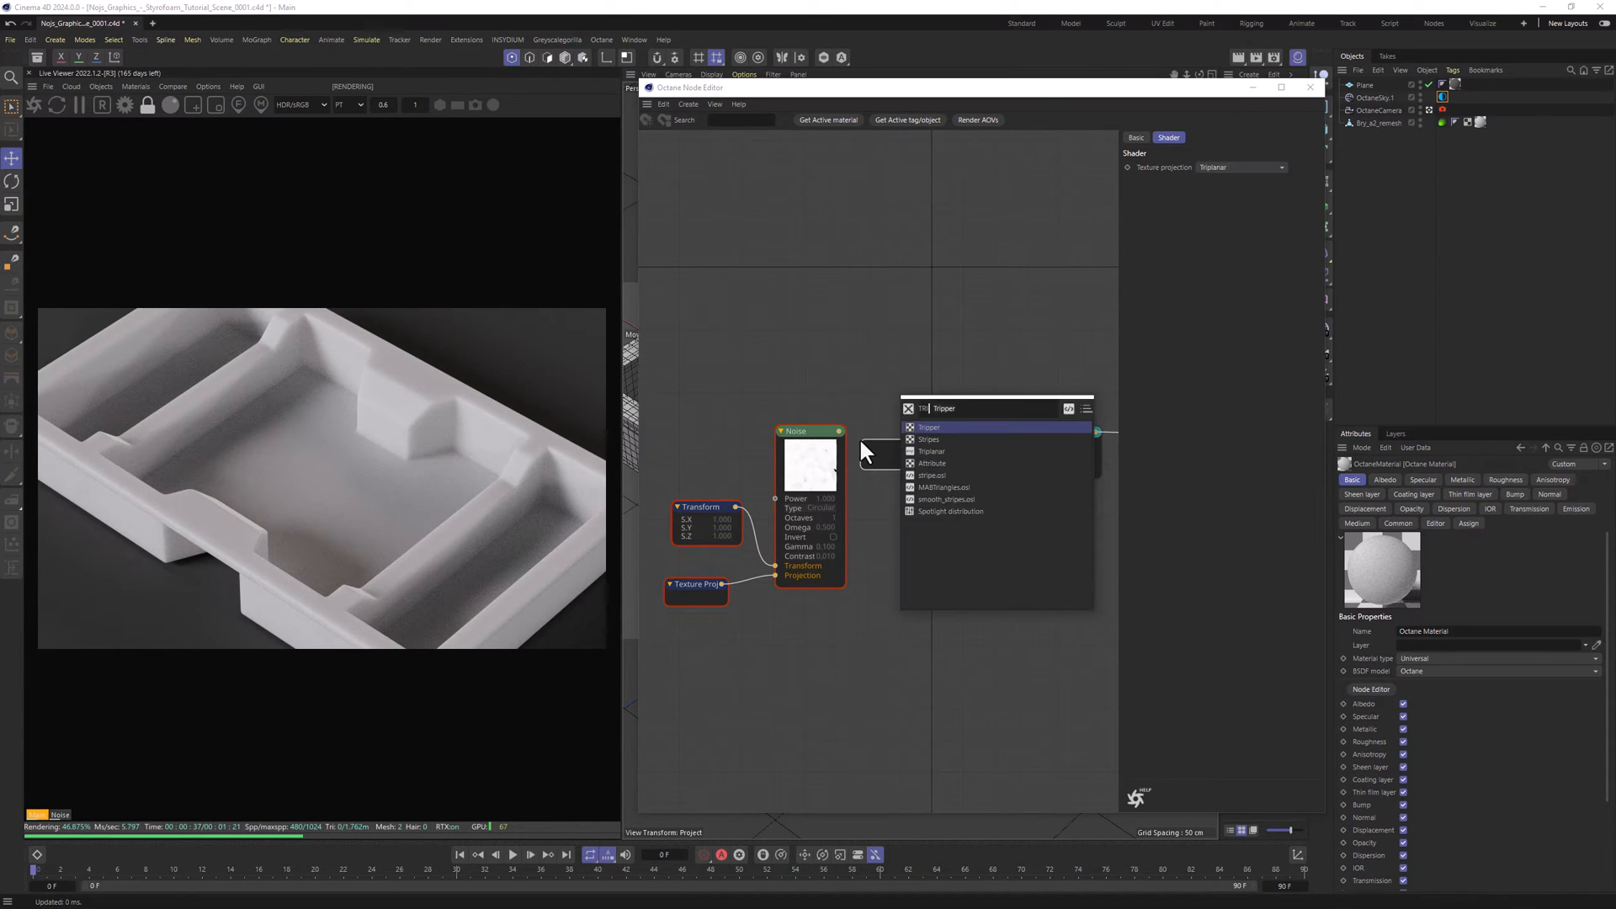
- Route the noise through a Triplanar node into Bump and solo it to preview
left_click(932, 451)
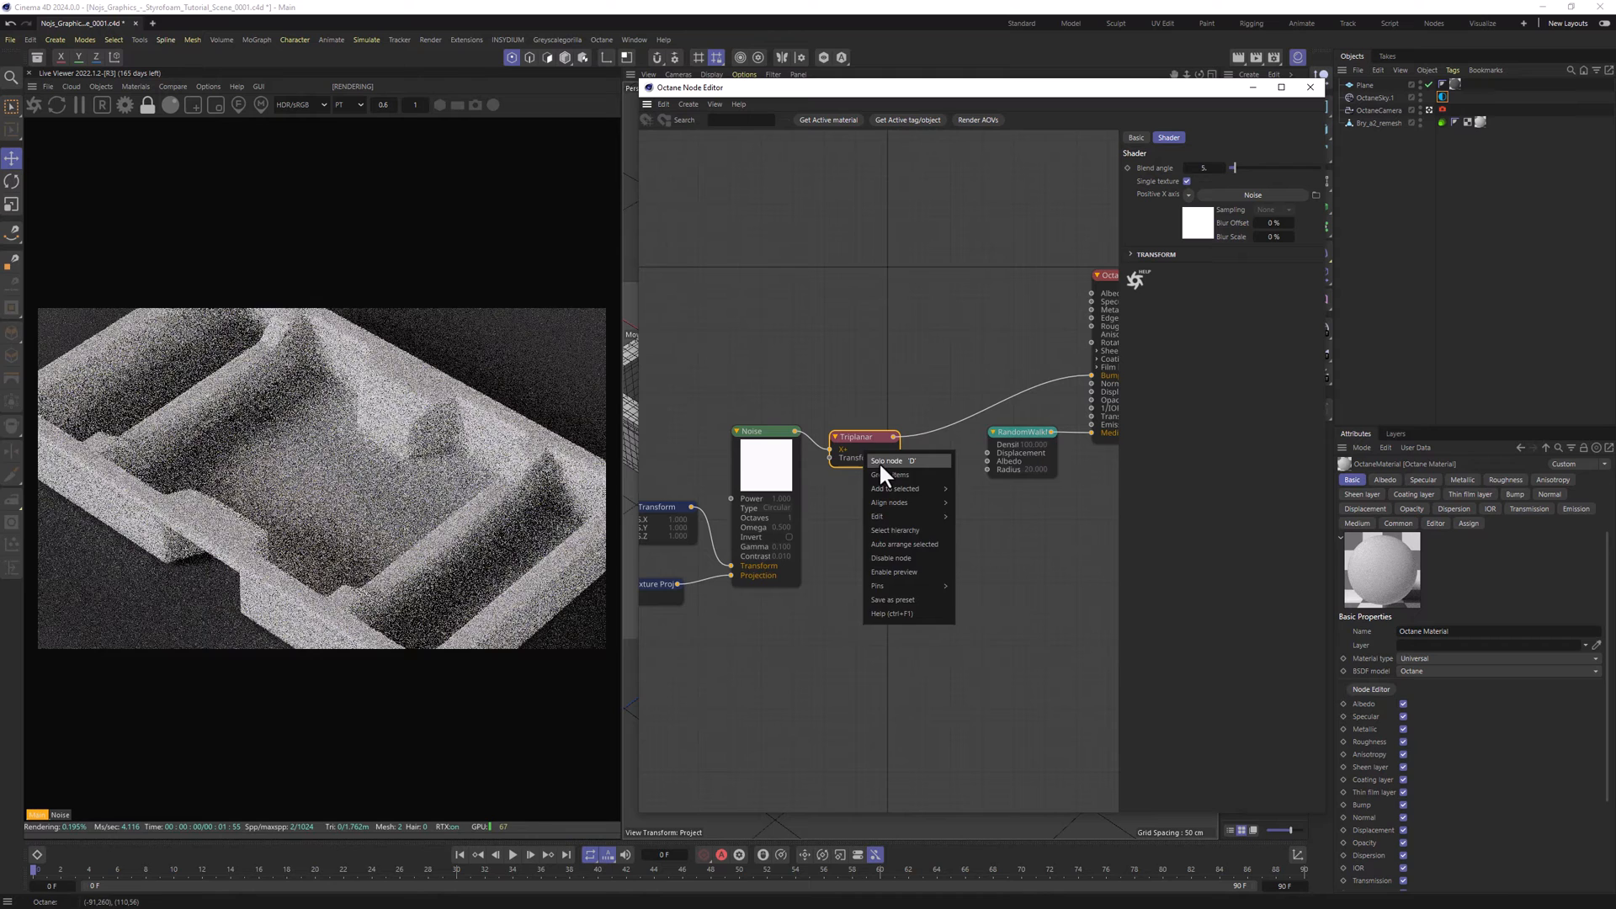
left_click(886, 461)
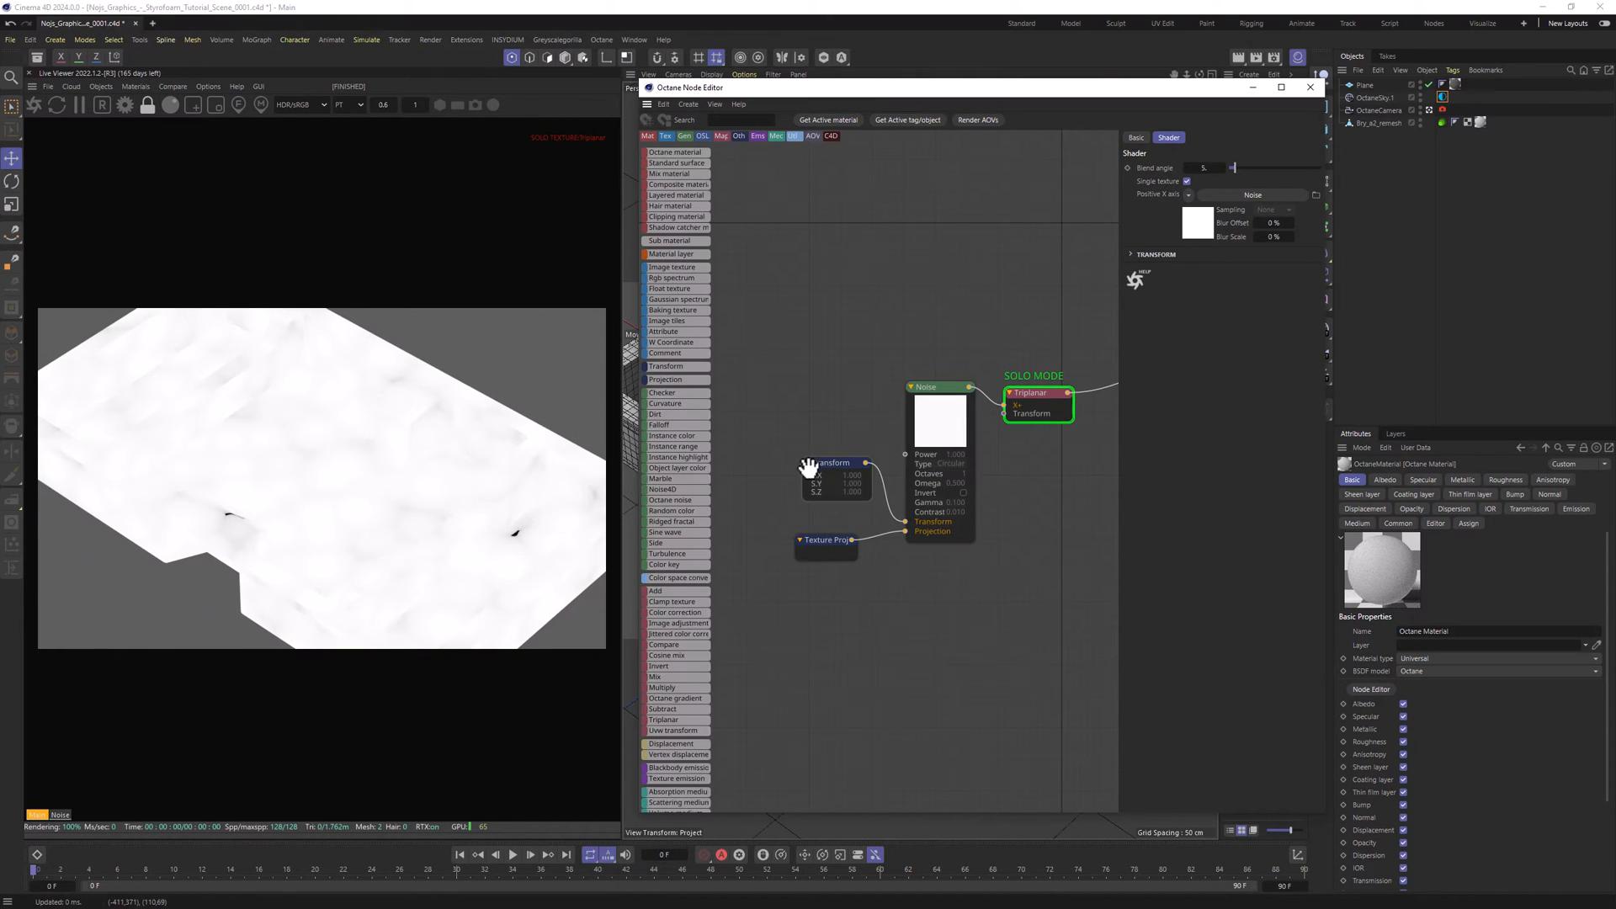
left_click(830, 461)
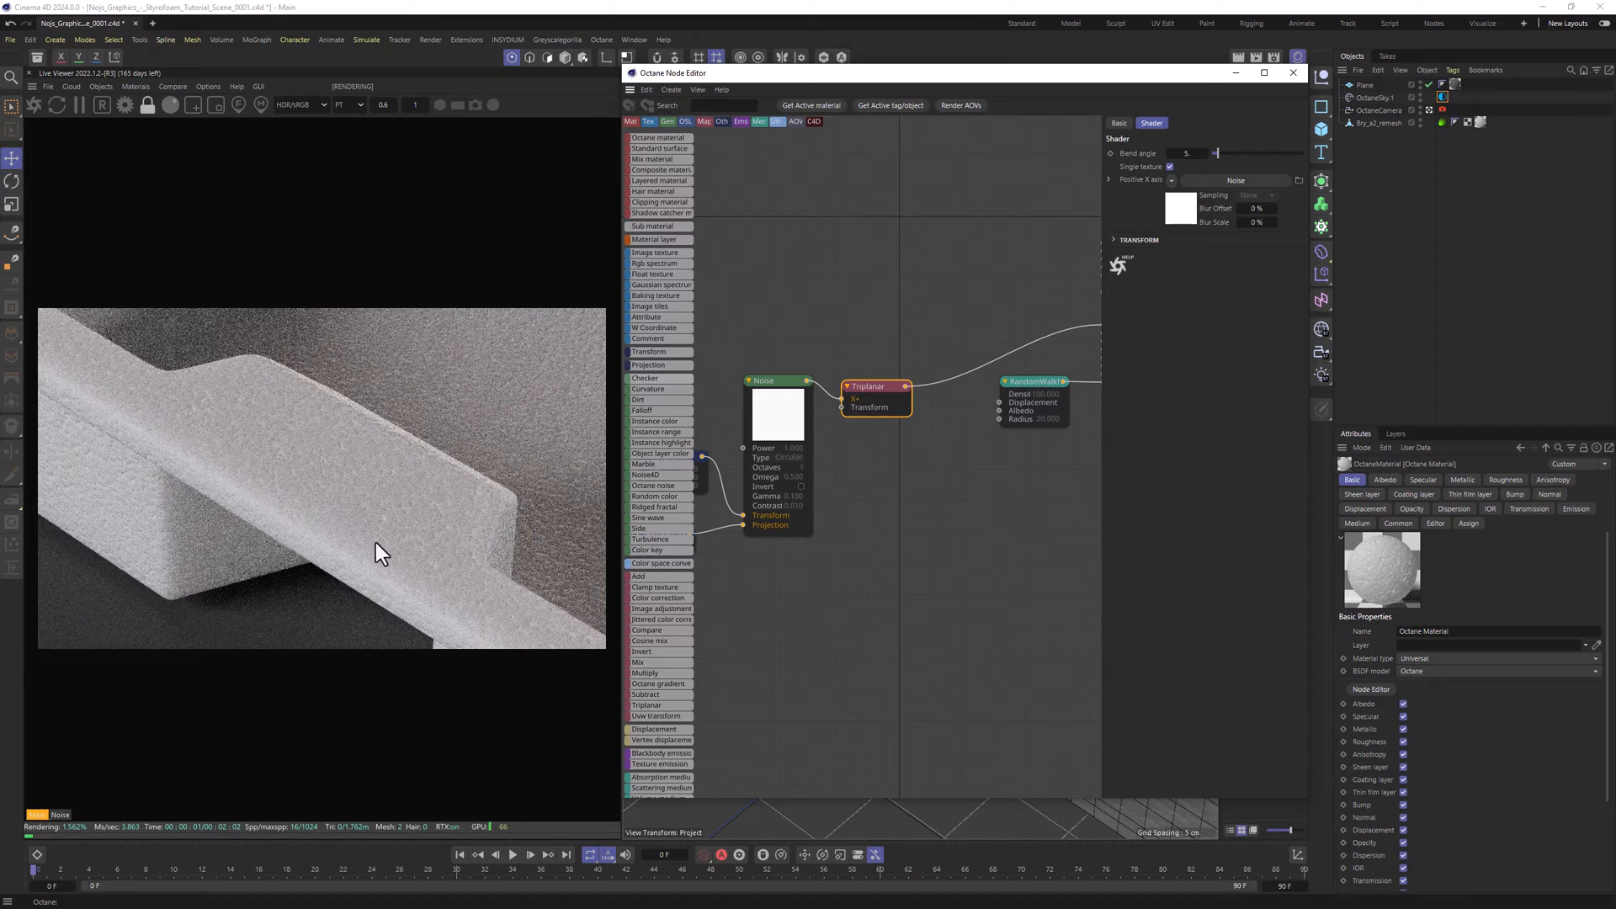
mouse_move(464, 586)
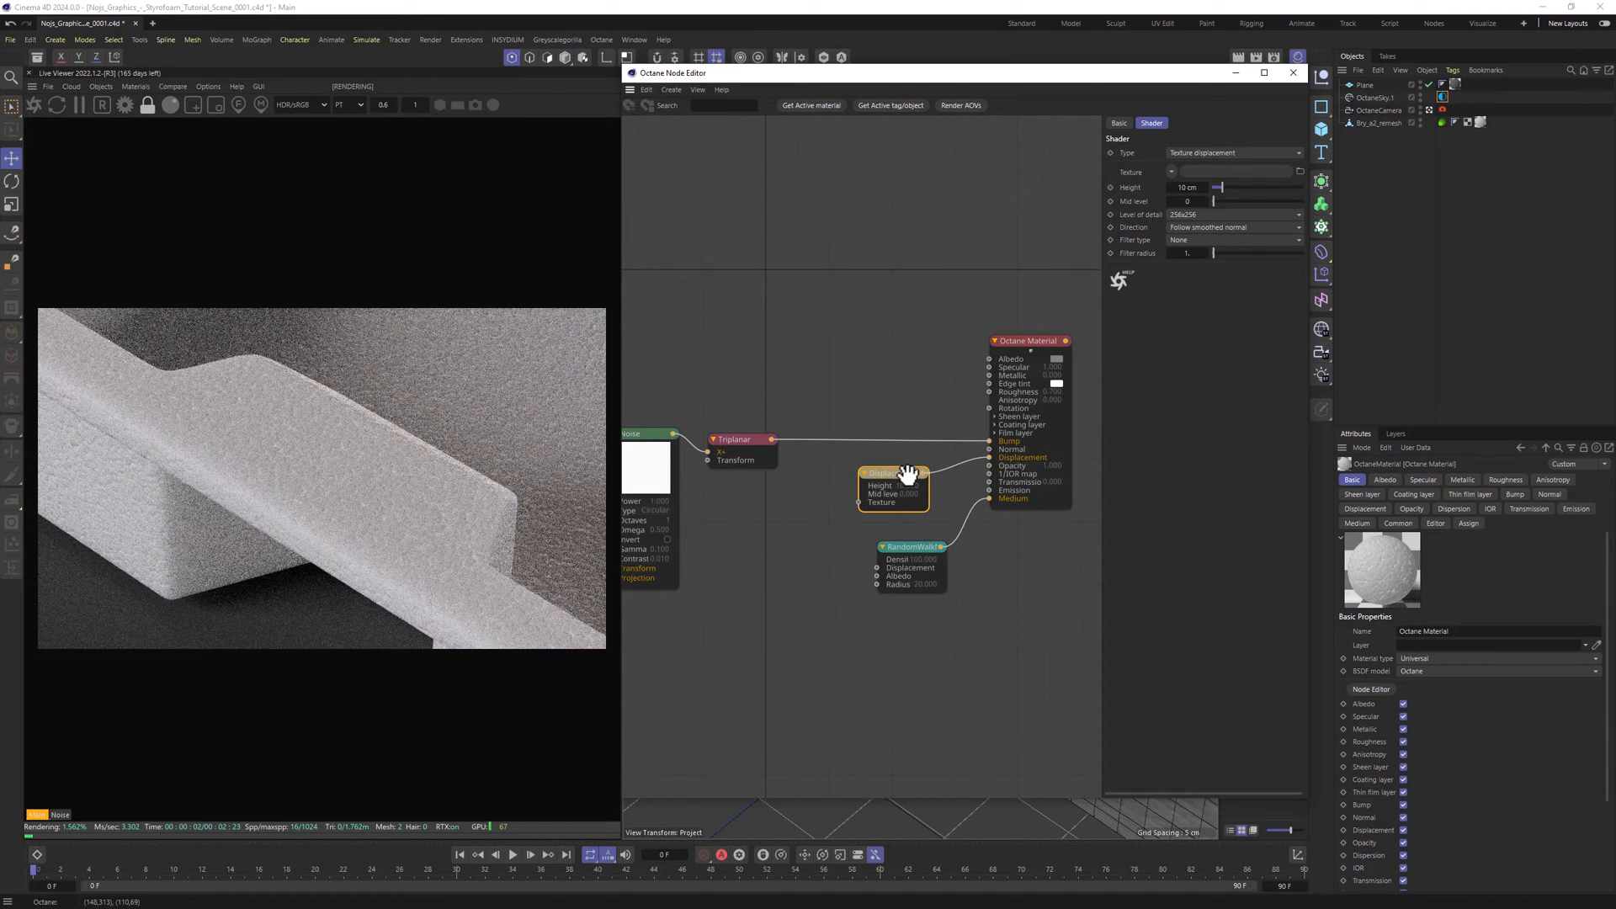
- Add a Displacement node set to vertex displacement with subdivision level 3
left_click(1236, 151)
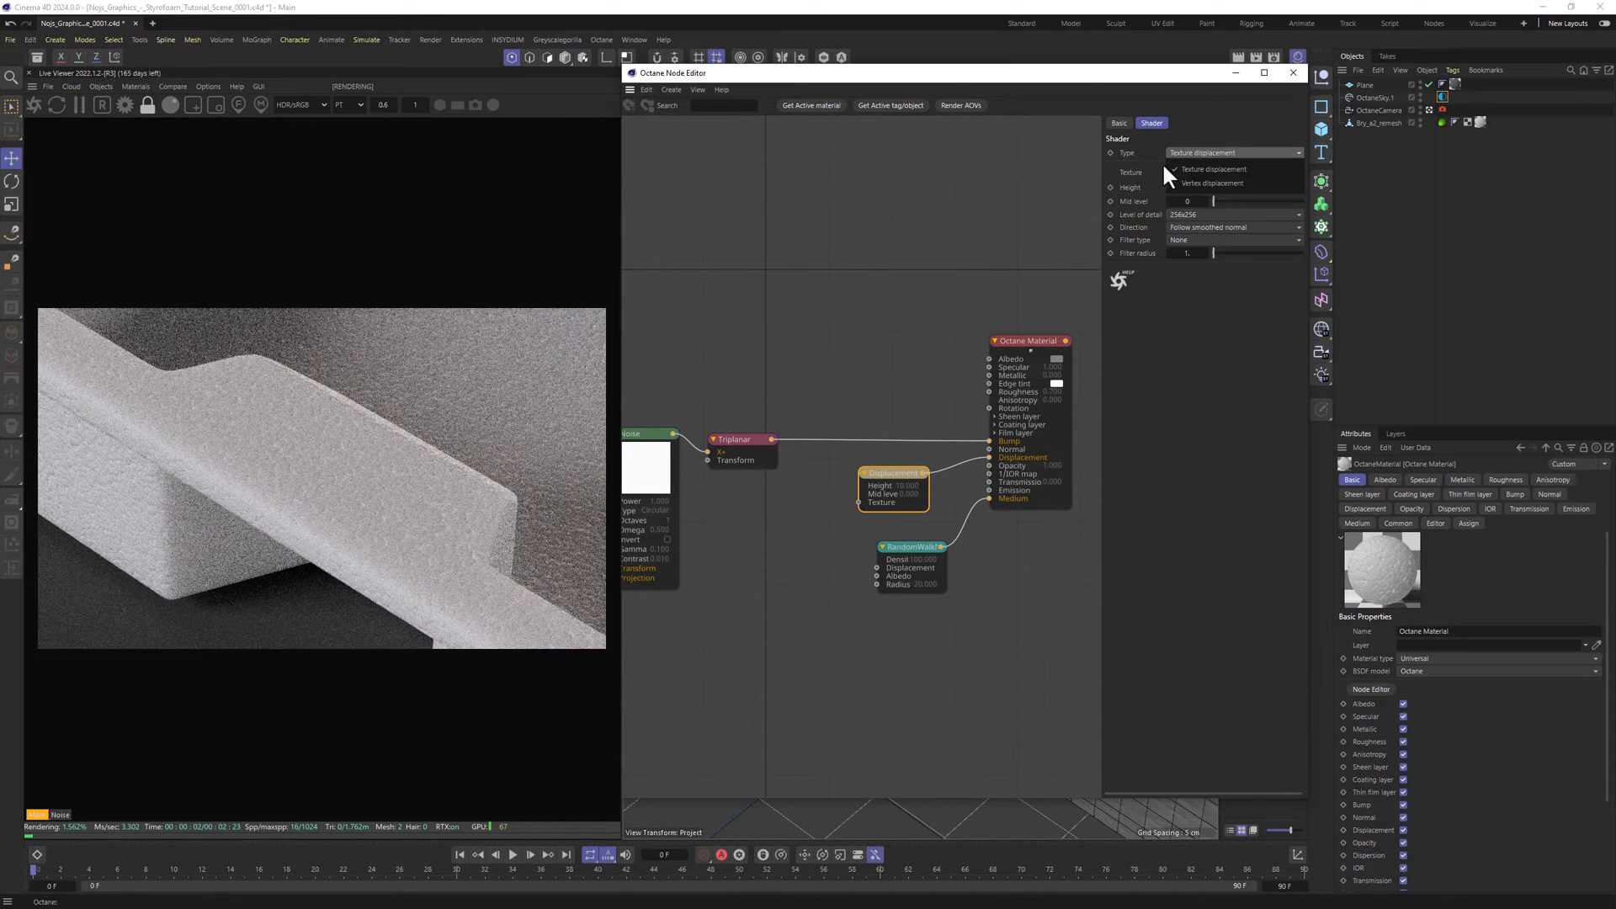
left_click(1210, 182)
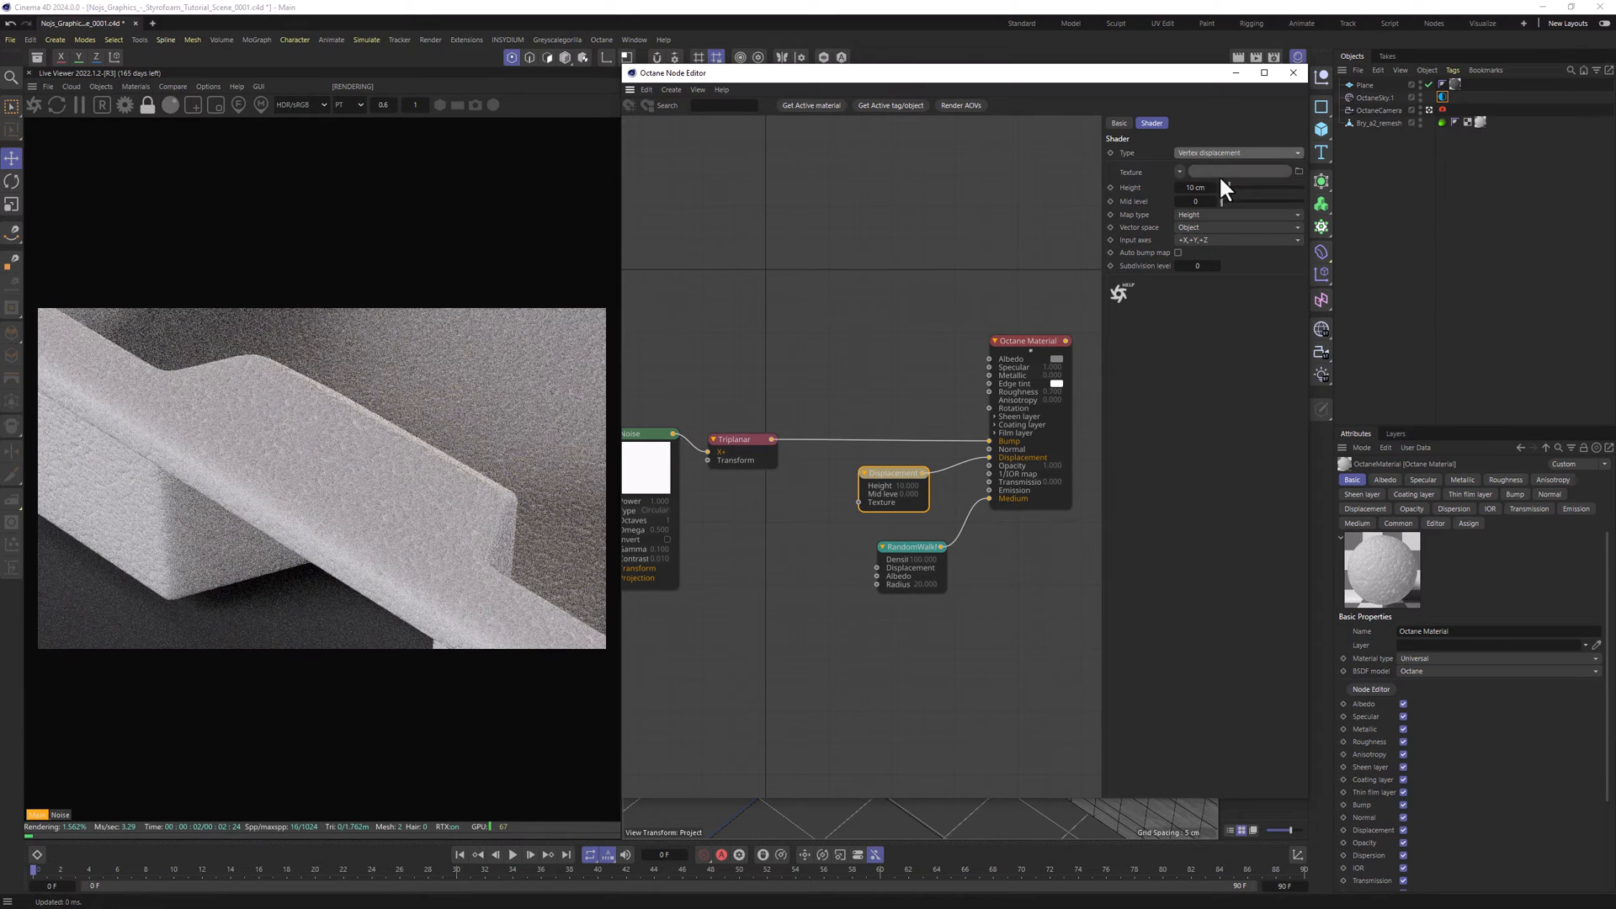
left_click(1179, 252)
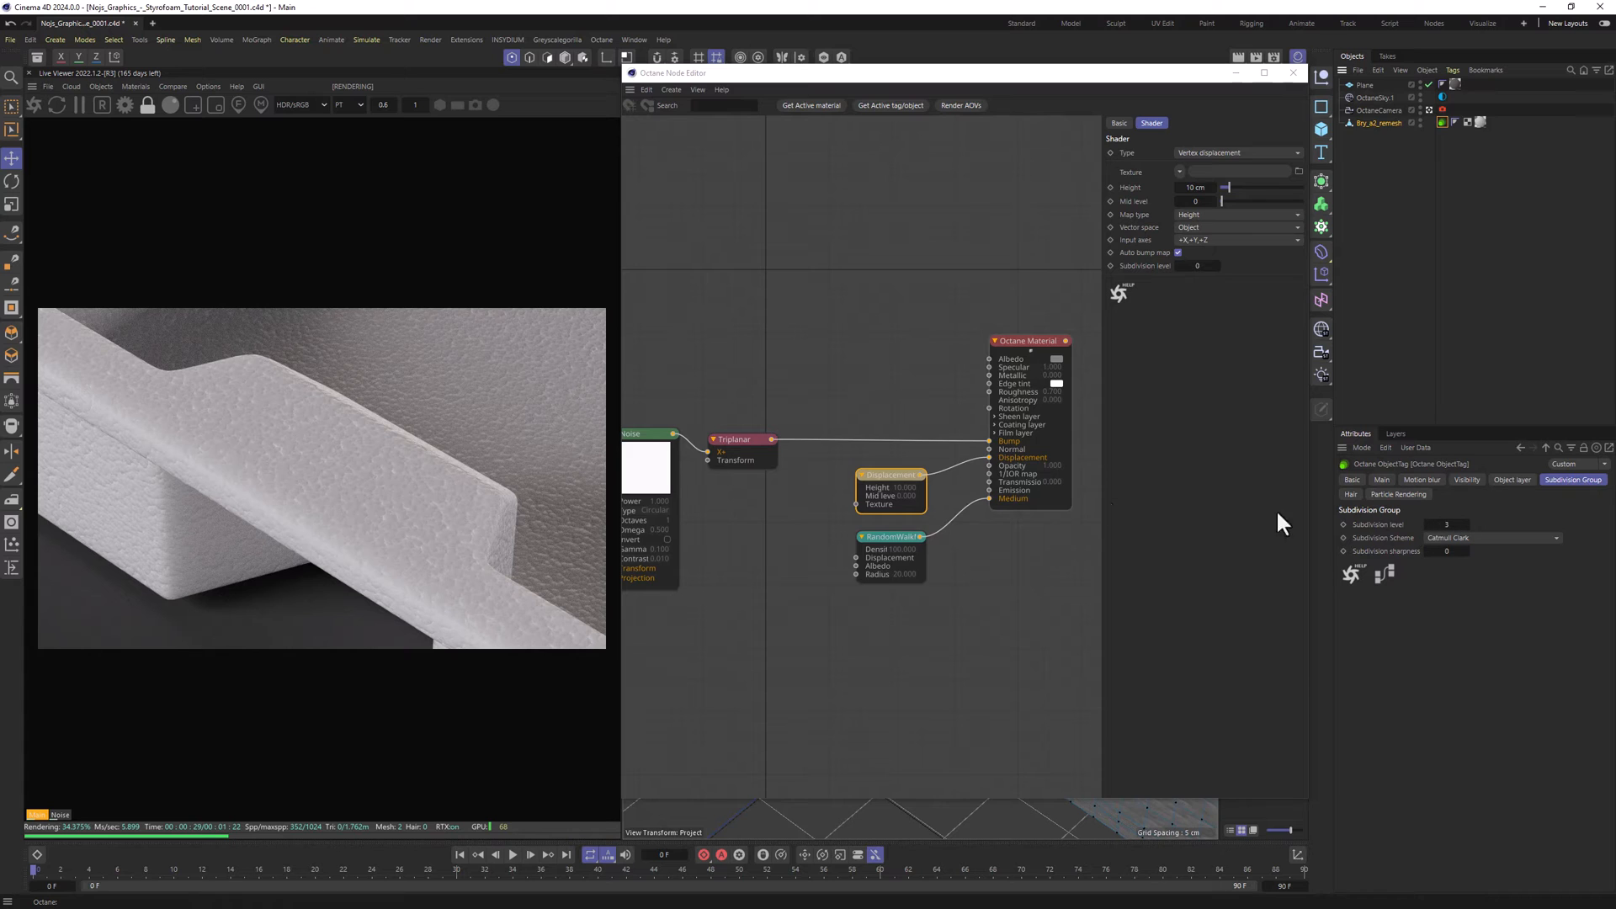
left_click(767, 440)
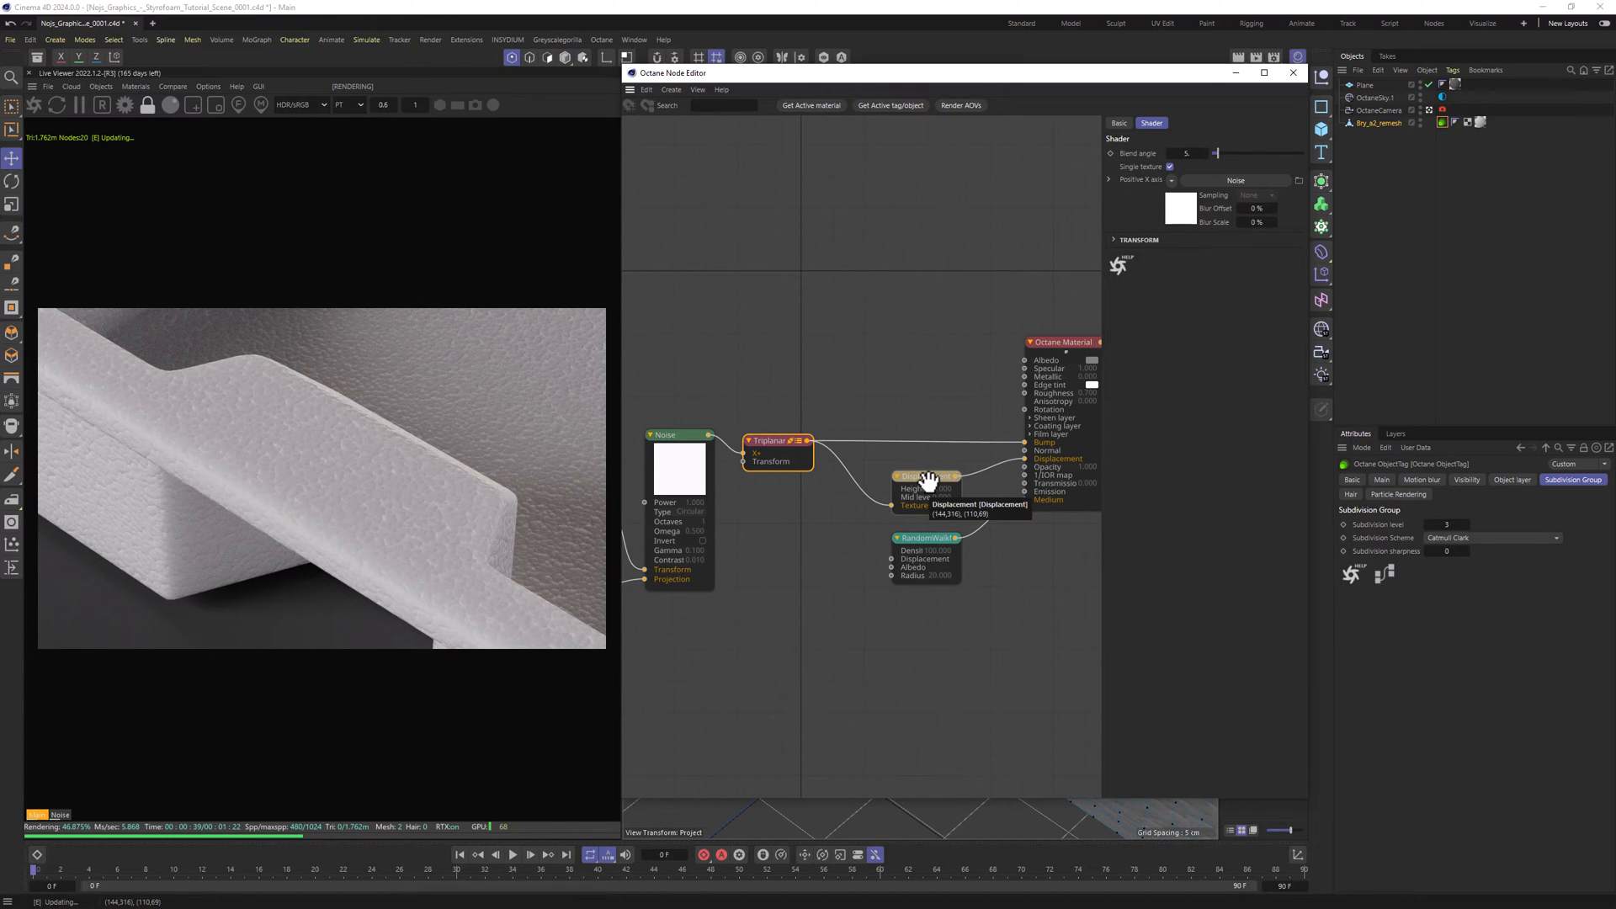
- Drive the displacement texture from the triplanar noise with 0.5 cm height
left_click(926, 475)
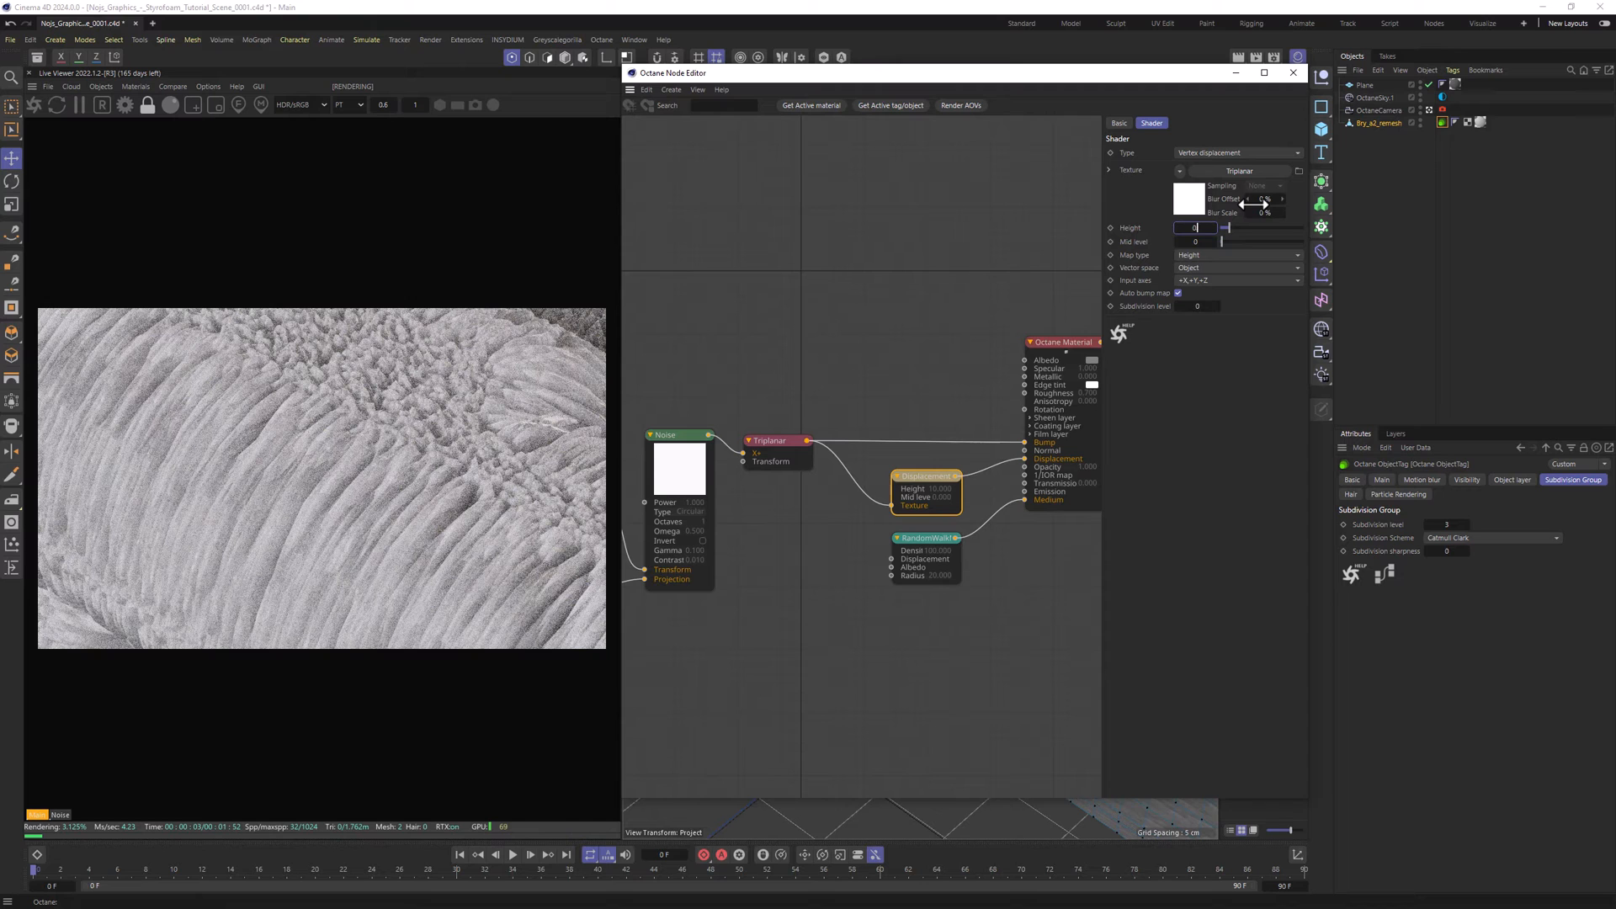
type("0.5 cm")
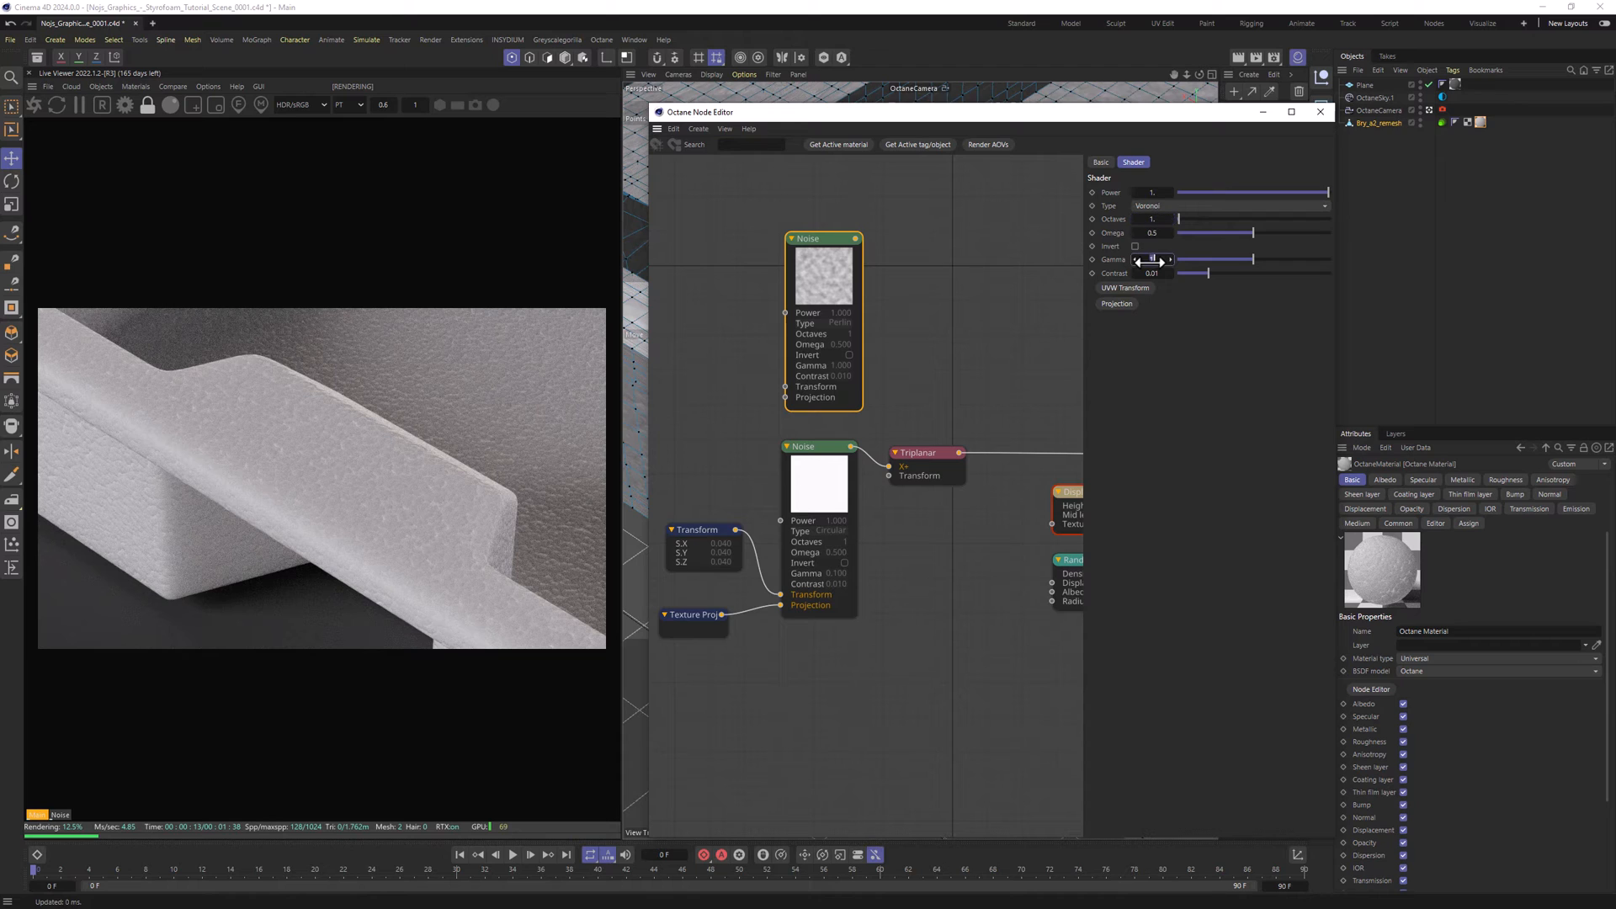
- Set the Voronoi noise gamma to 0.1 and add a Triplanar node for it
type("0.1")
type("Trip")
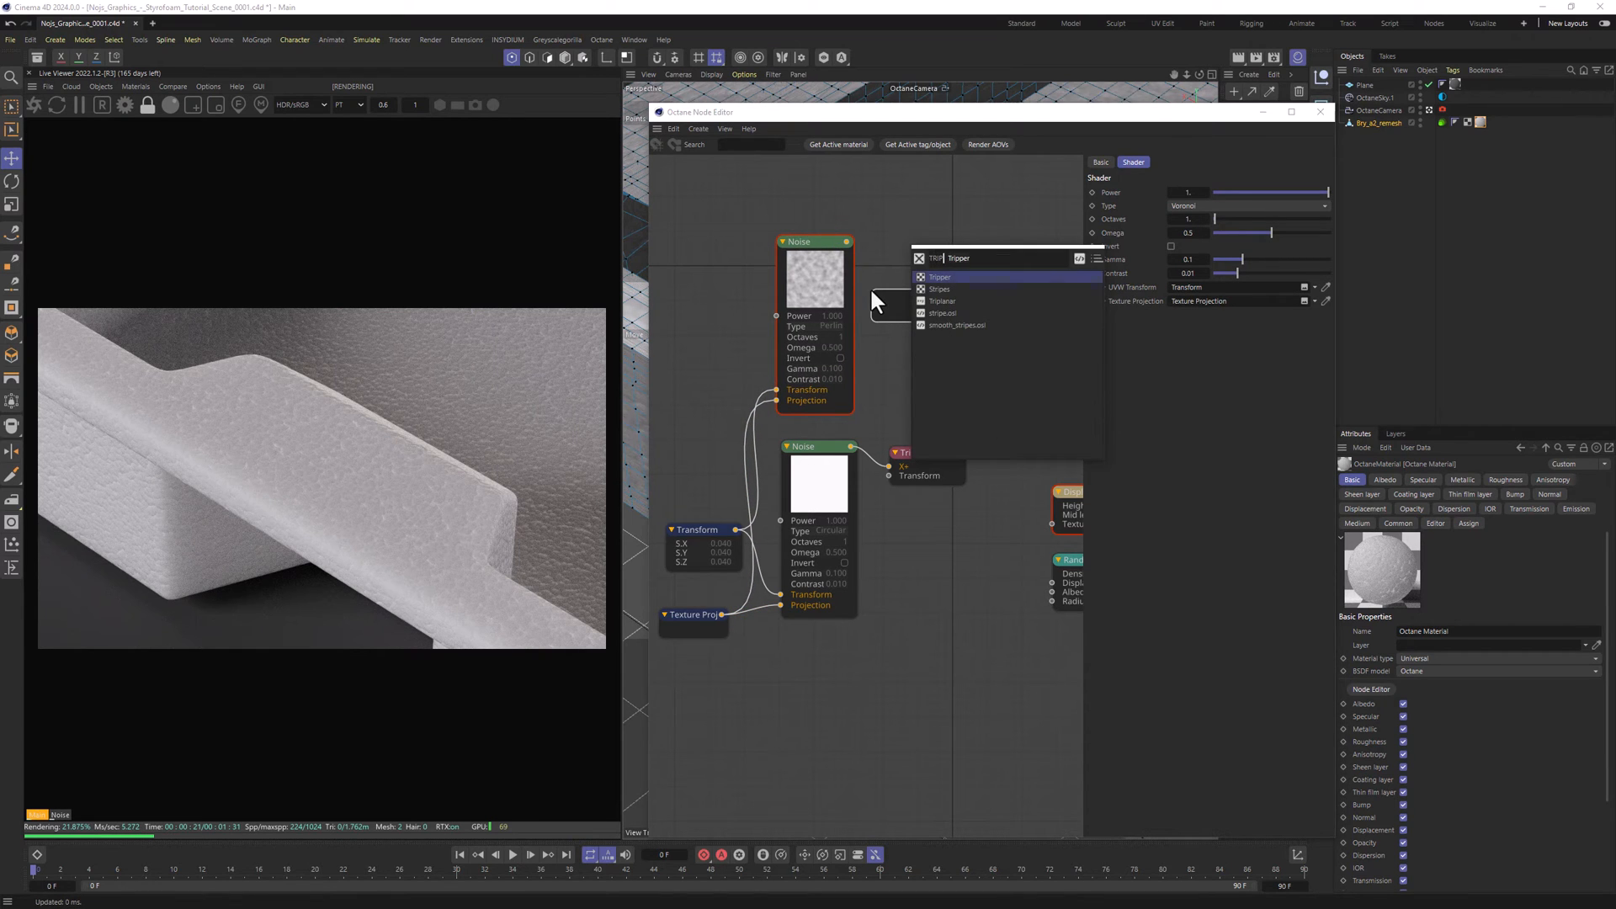
left_click(942, 299)
type("GRADI")
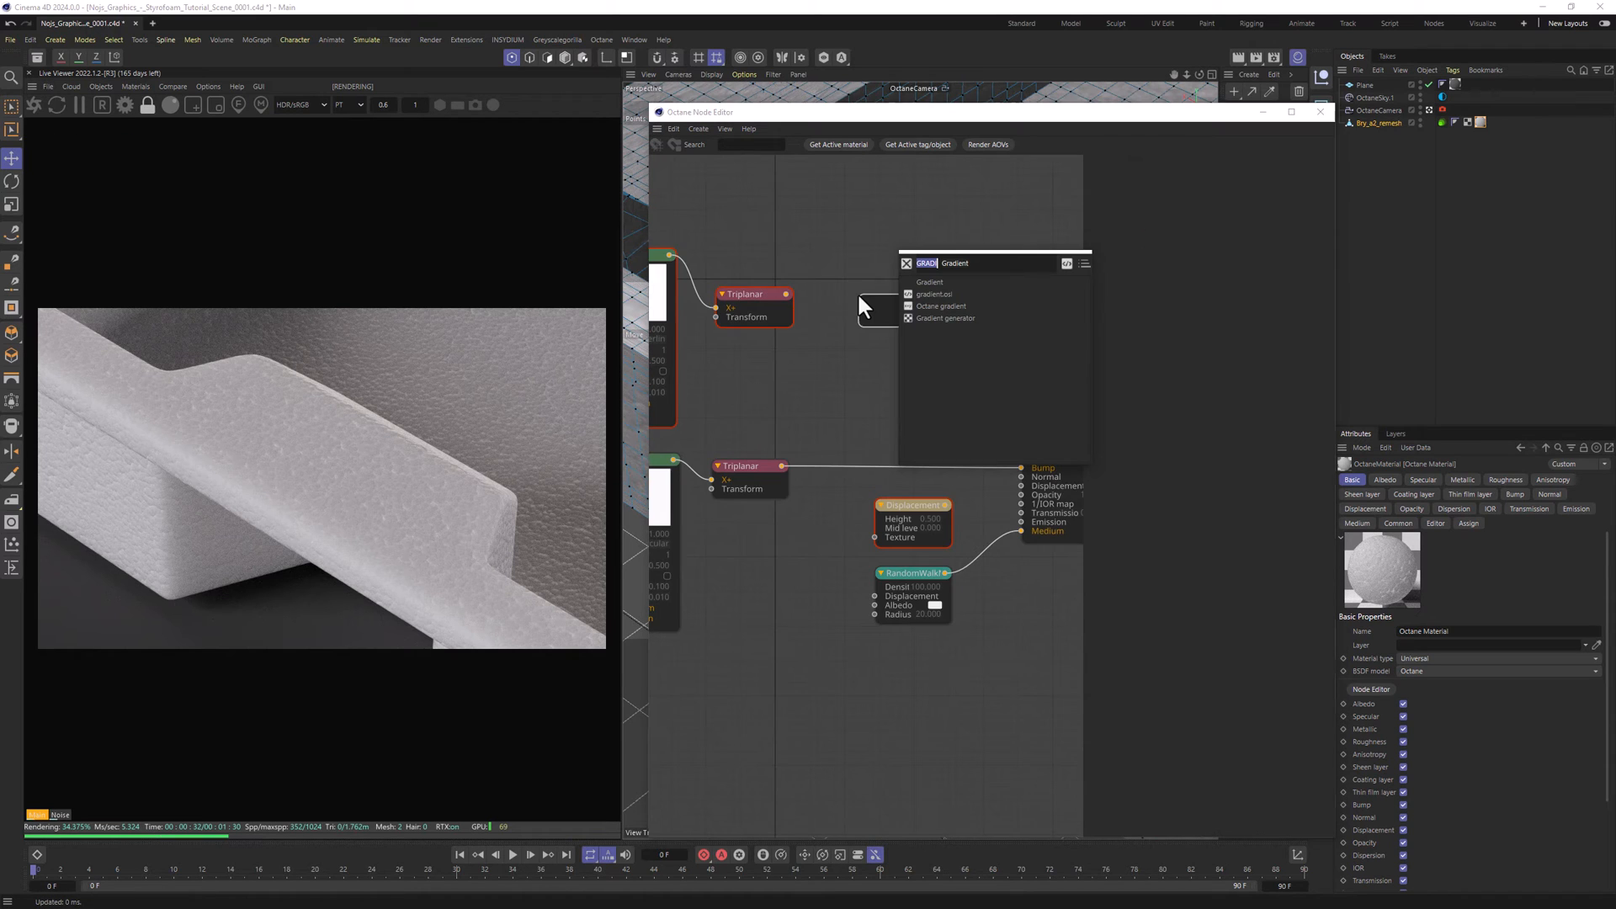
- Add gradient nodes after the triplanar and pull the knots together for hard black-white spots
left_click(929, 281)
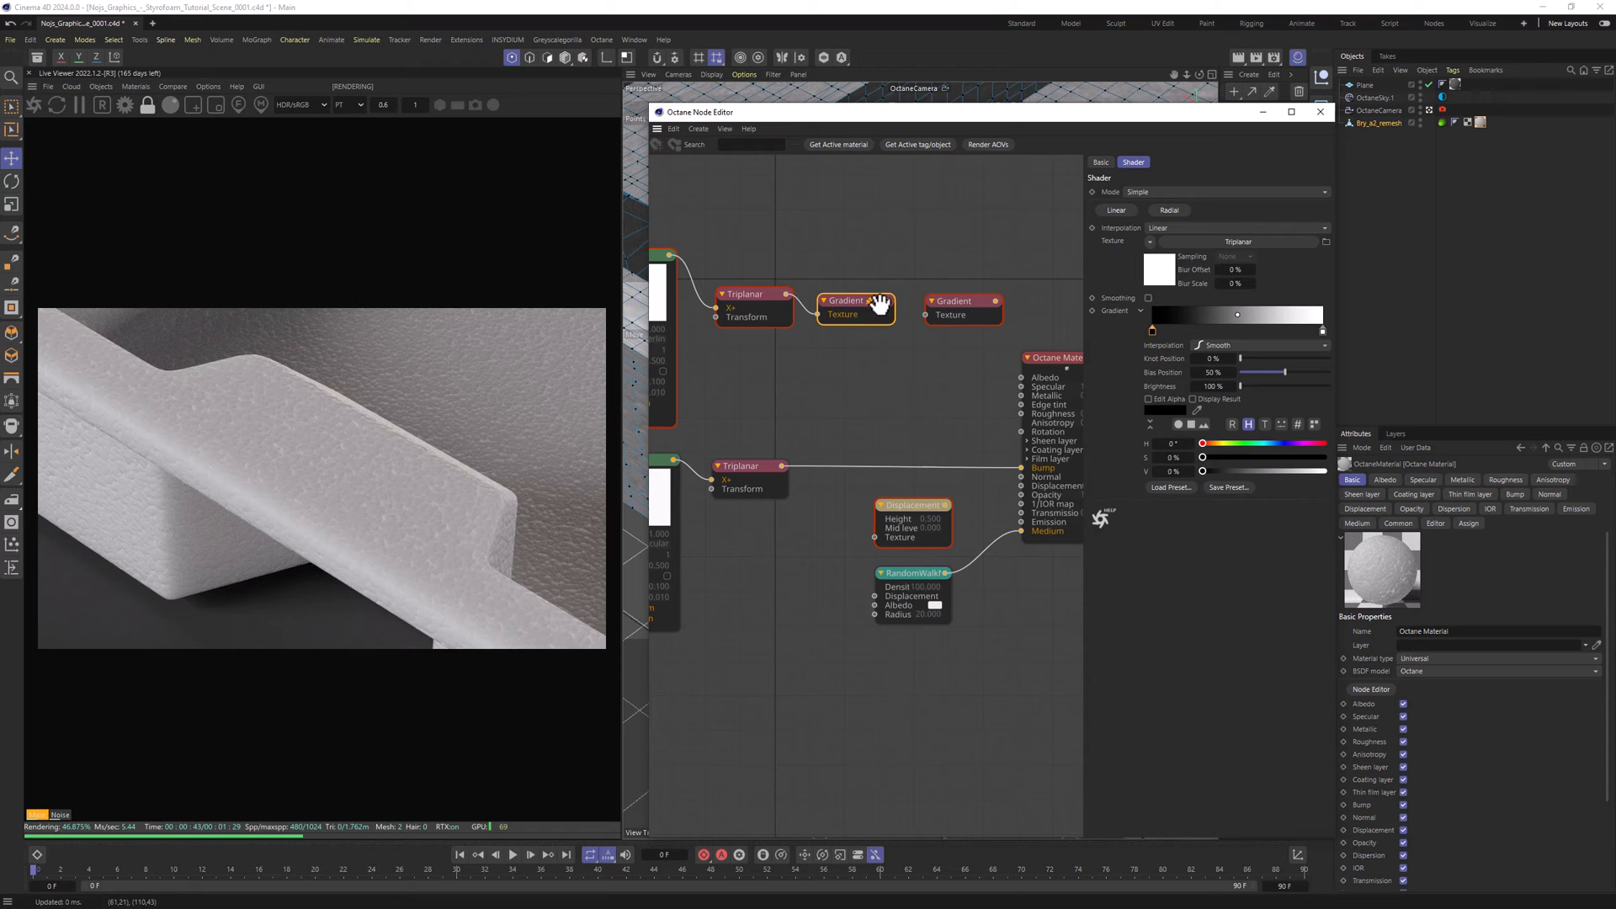
left_click_drag(860, 315, 876, 604)
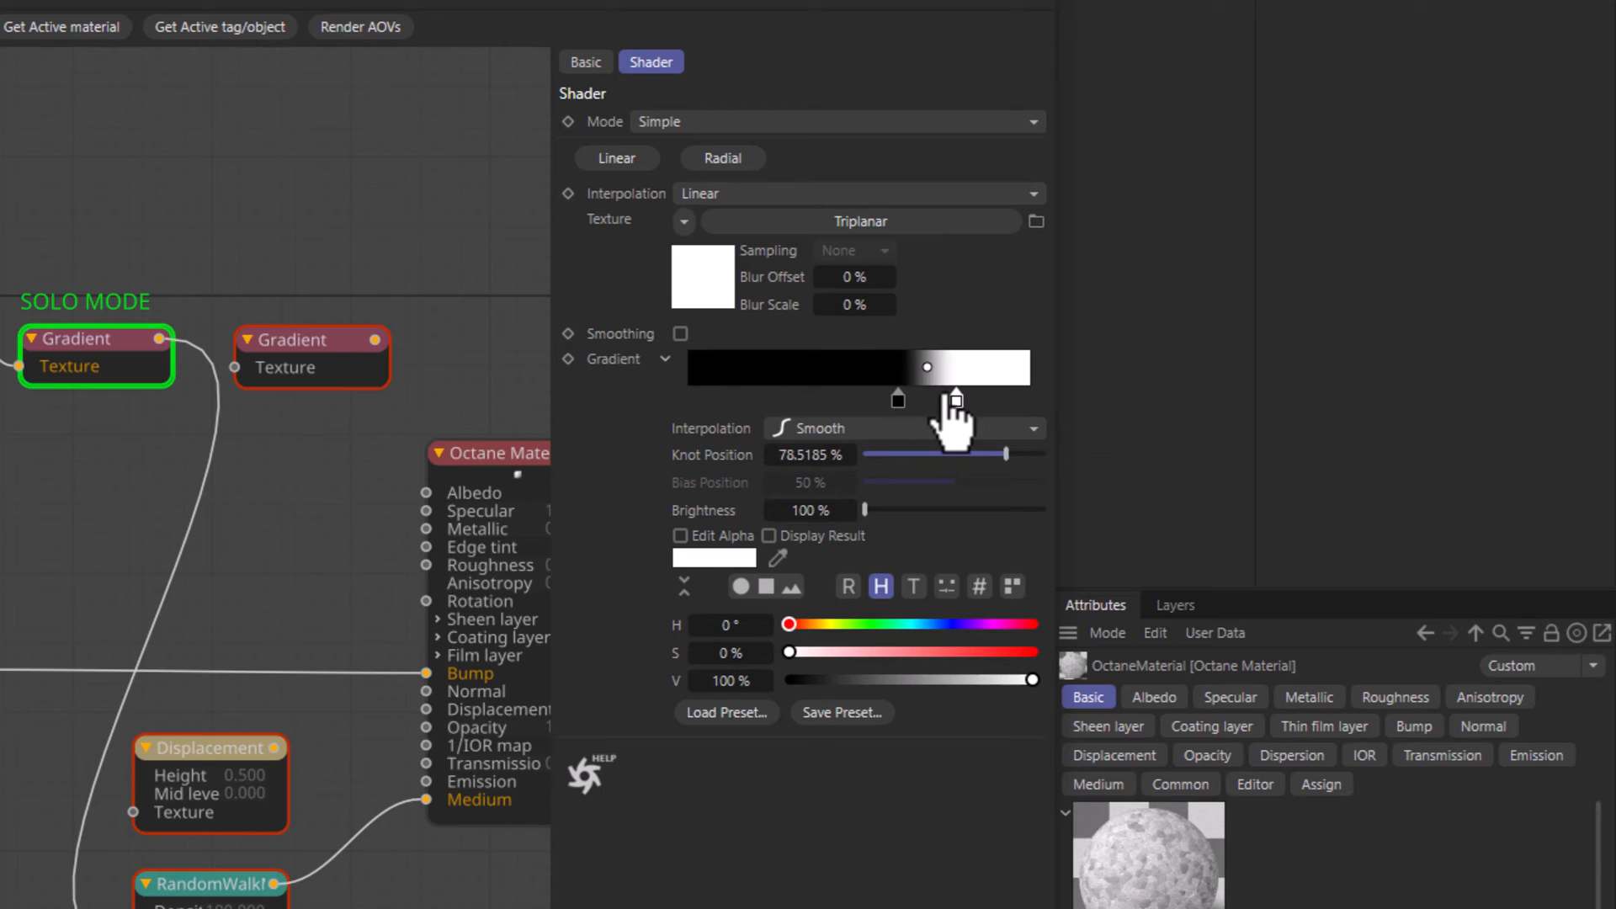
left_click_drag(952, 401, 921, 400)
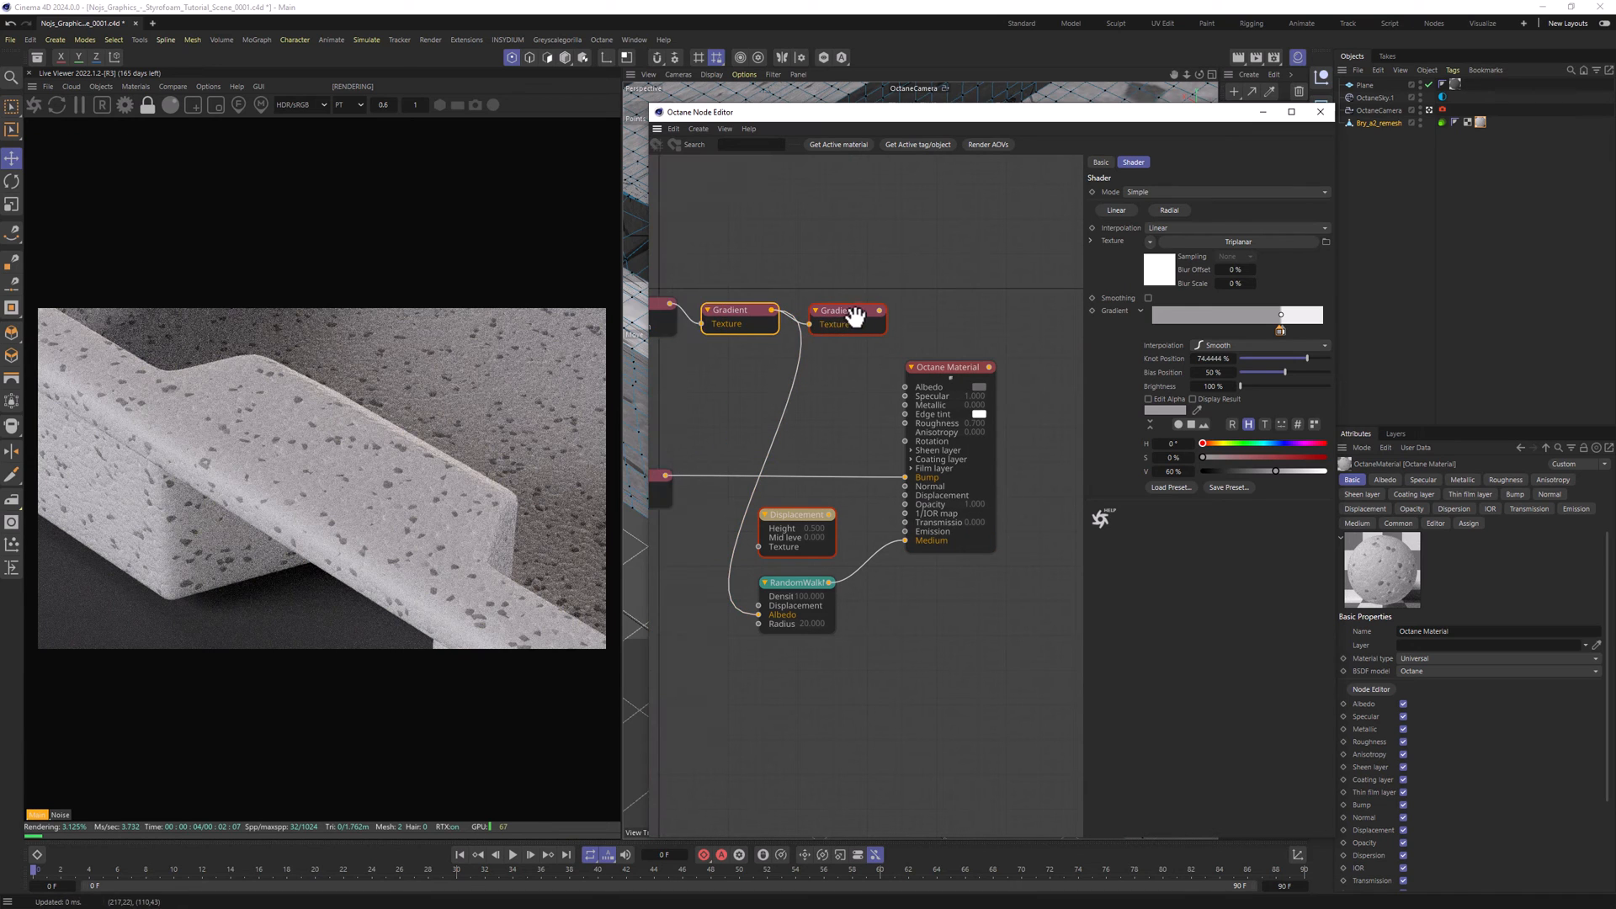
- Connect the second gradient into the material's albedo so black dots show on white foam
left_click_drag(875, 312, 906, 387)
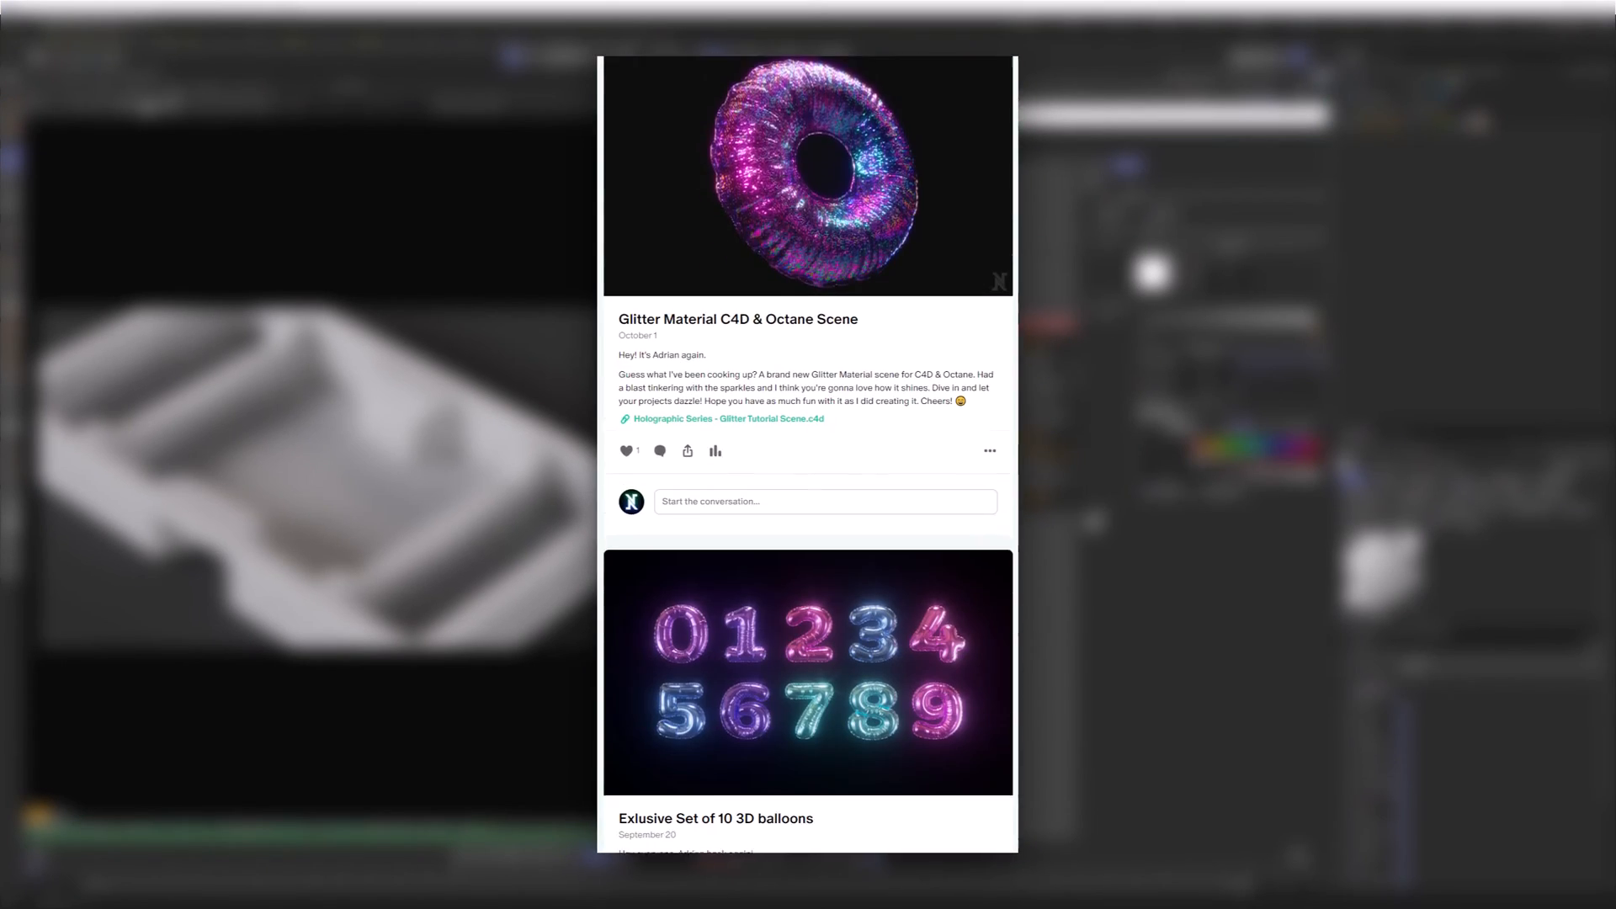
scroll("down", 3)
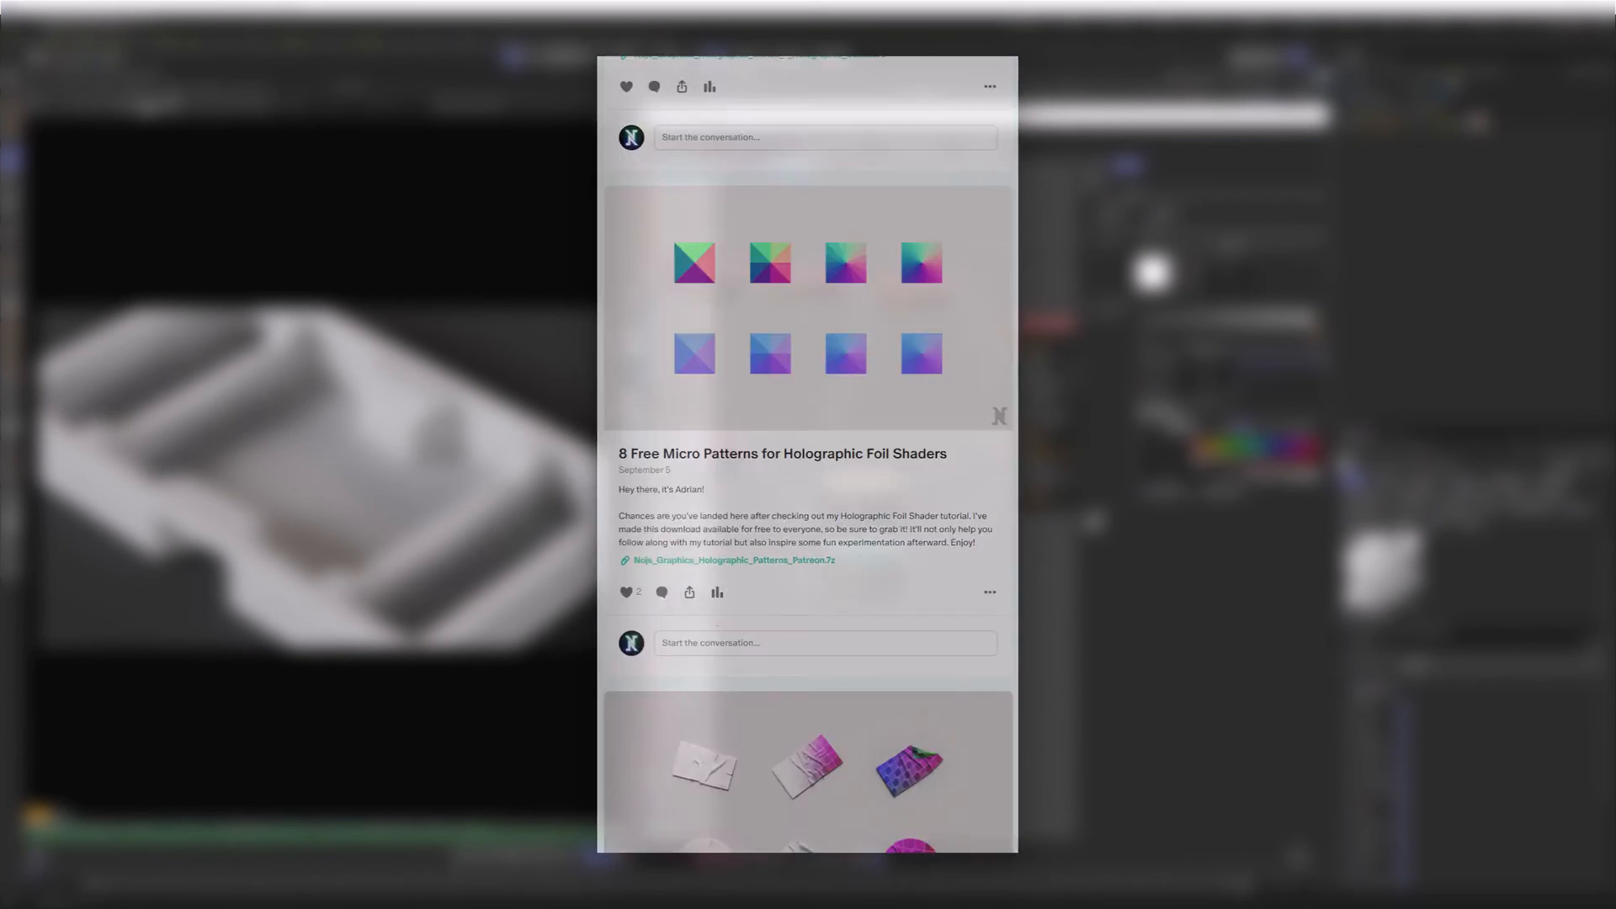